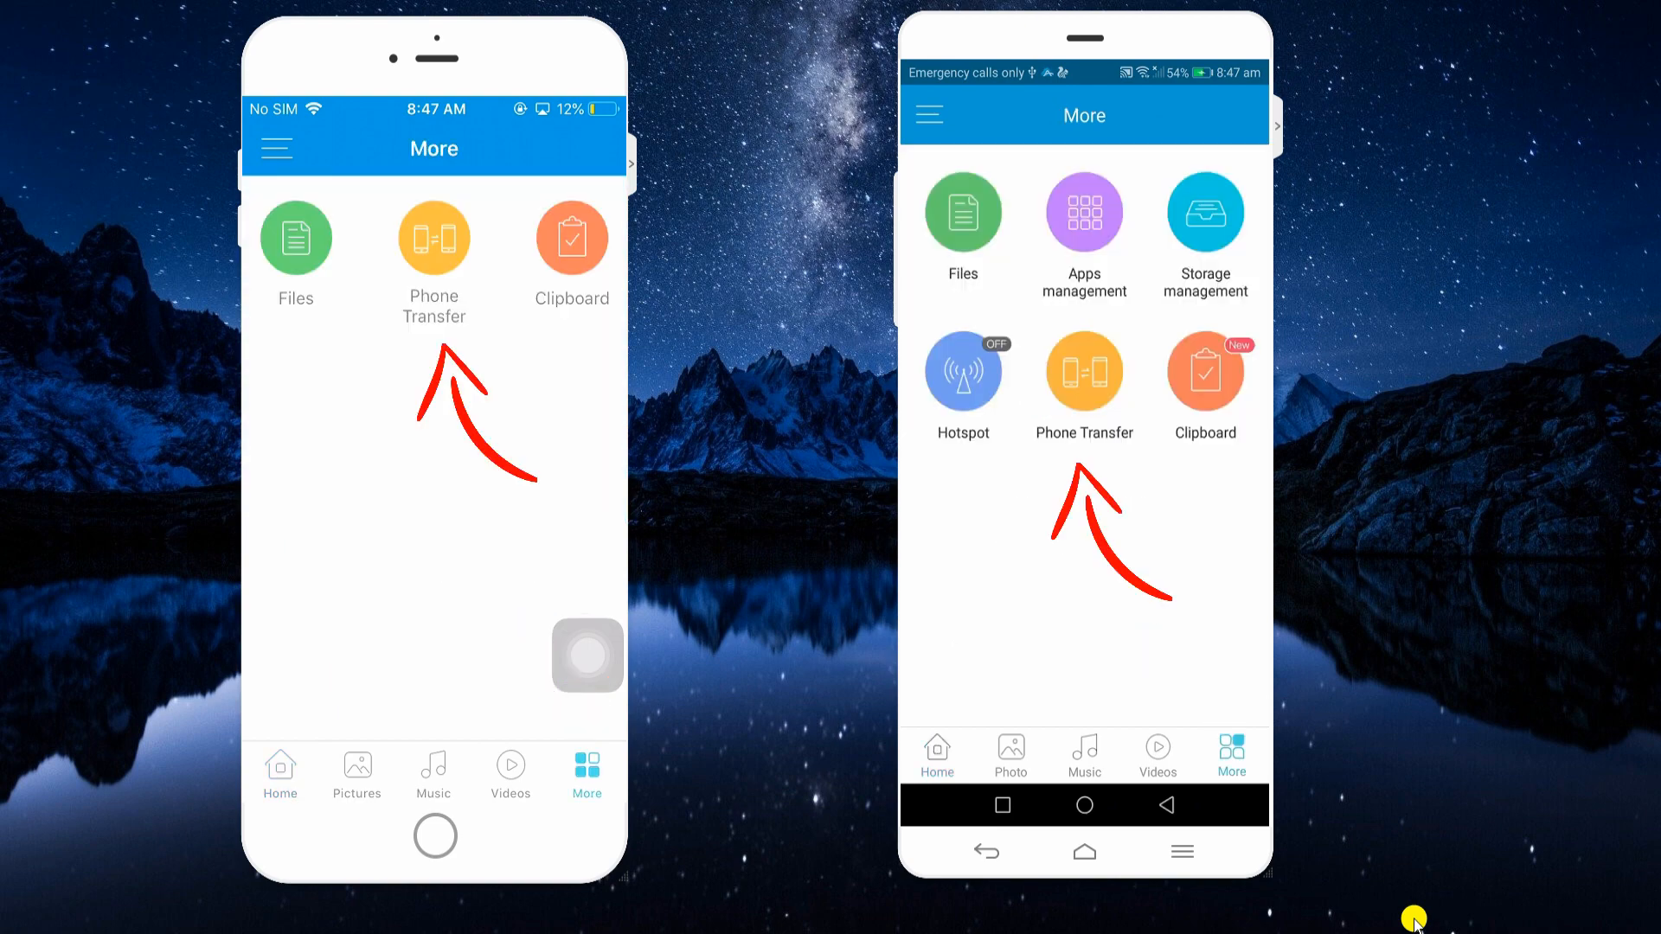
- Link the iPhone and the Android phone through Phone Transfer, accepting the connection on Android
click(1083, 370)
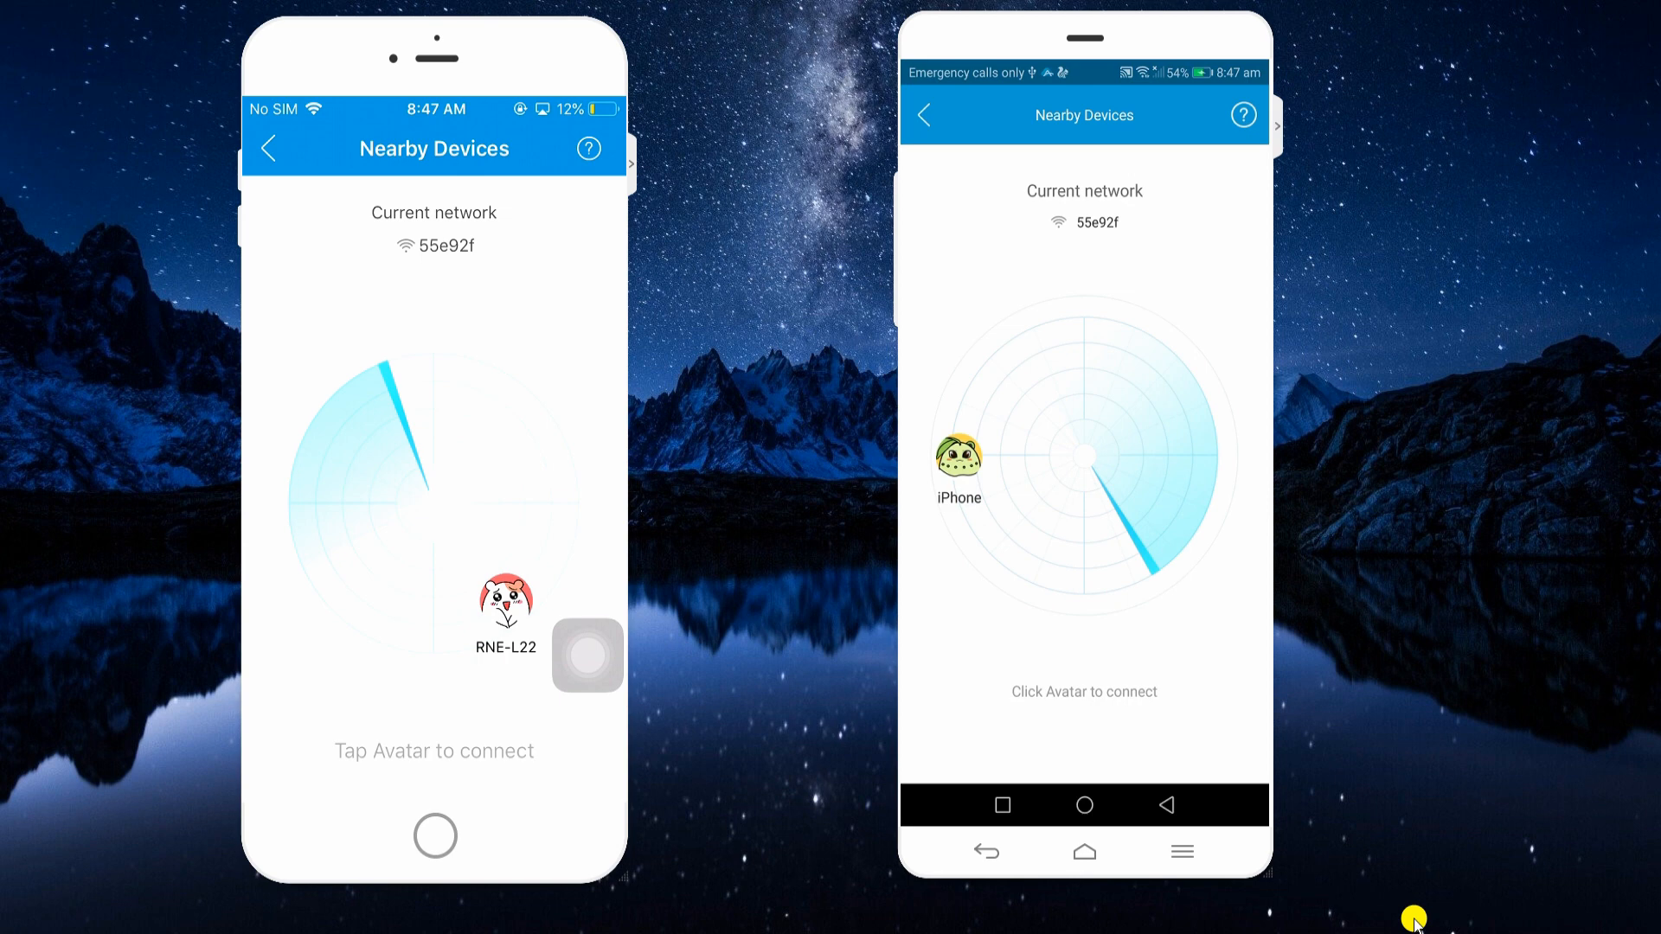
click(572, 774)
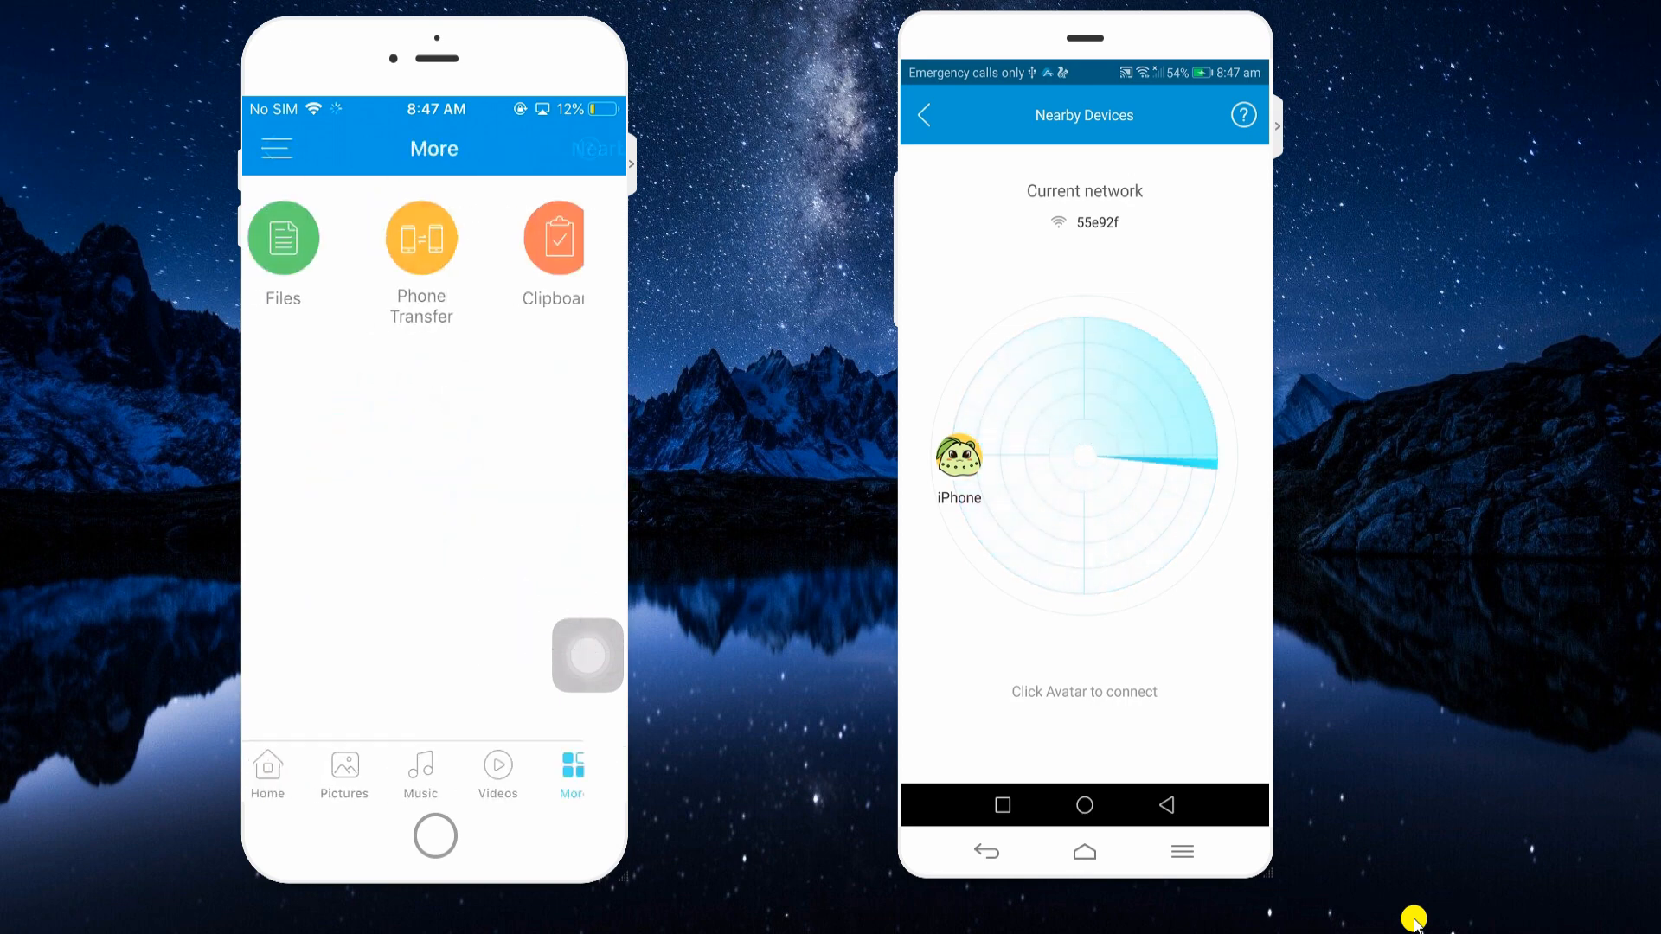
click(957, 460)
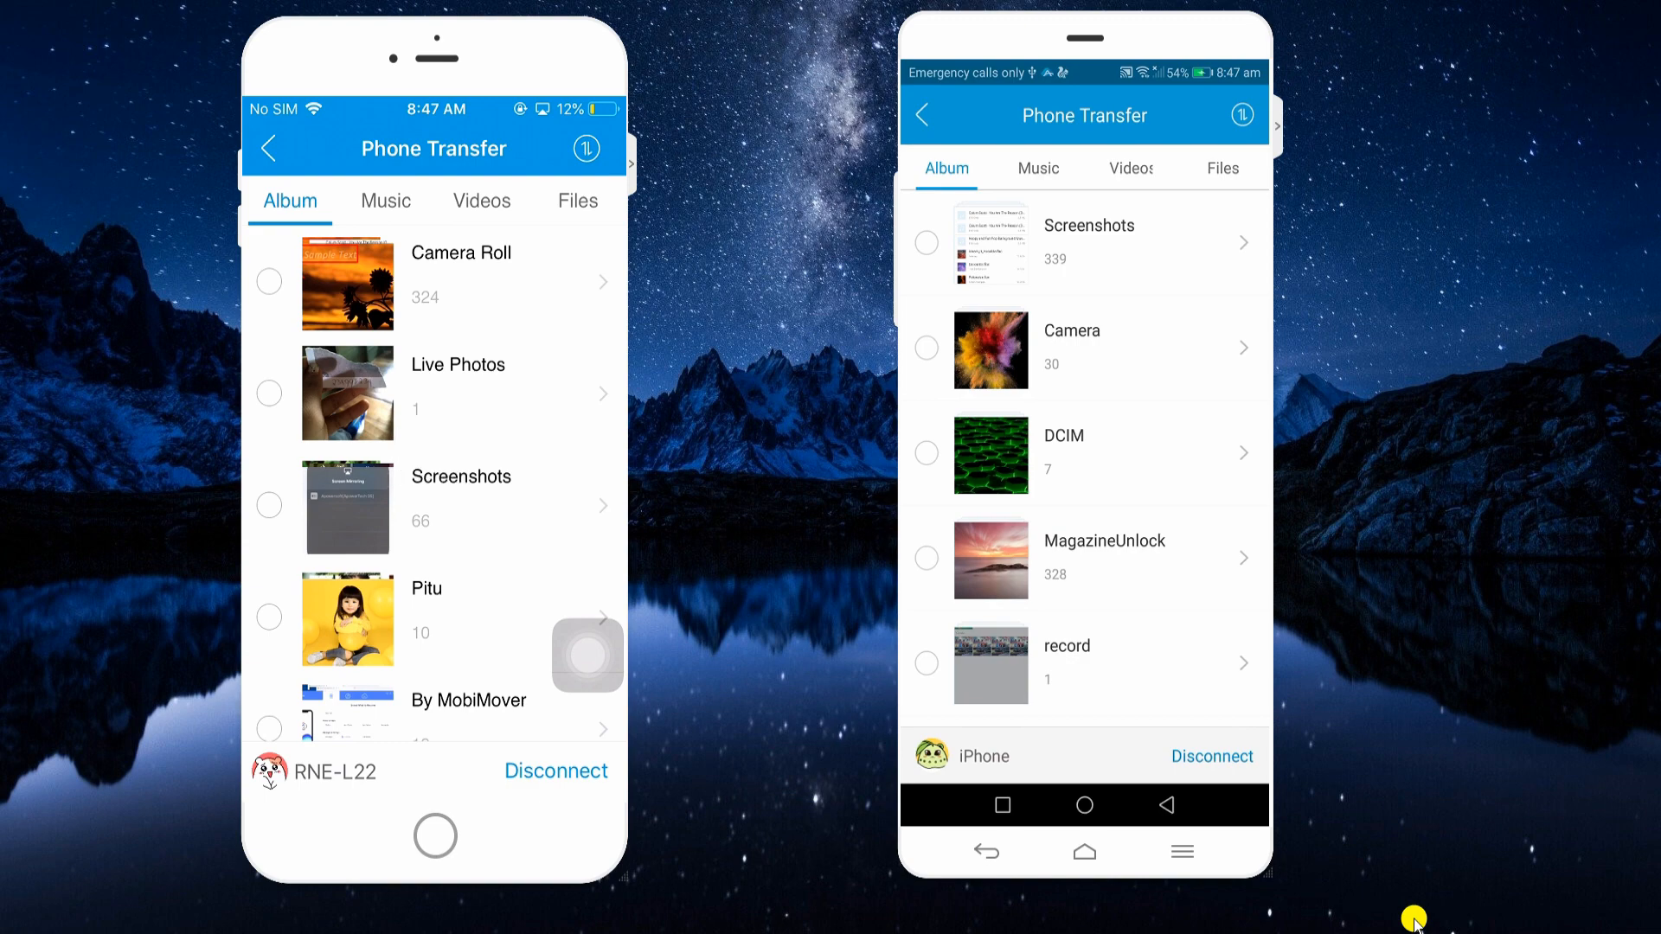
- Send the Jonas Blue and James Ingram songs from the iPhone's All songs list to Android
click(578, 200)
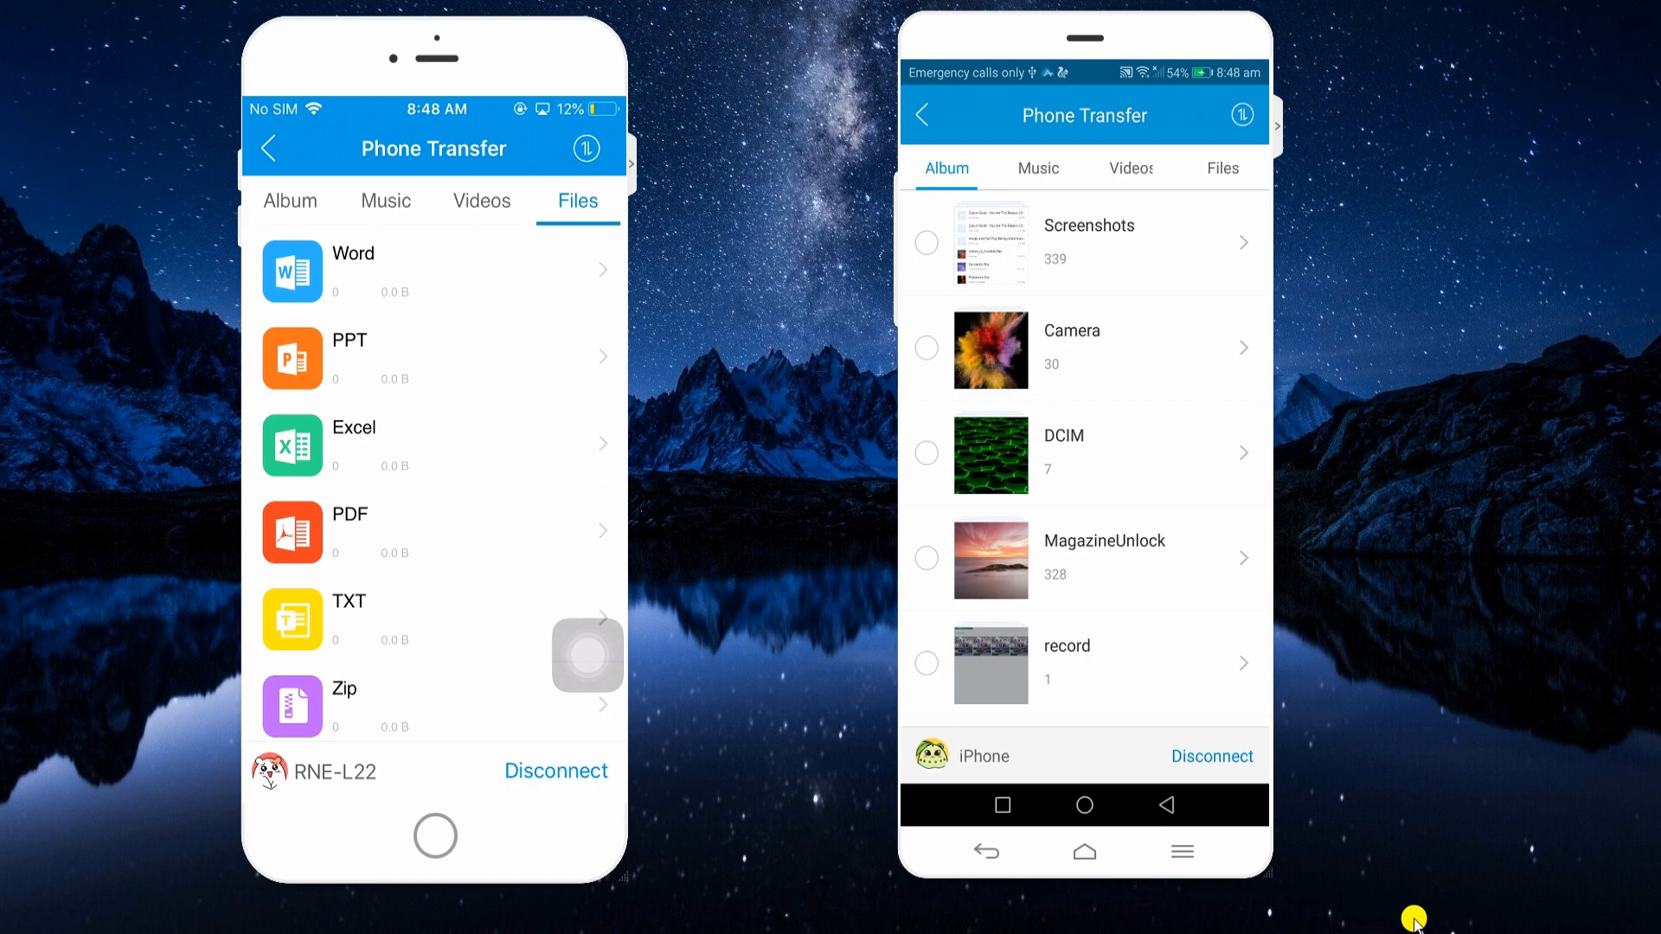
click(386, 201)
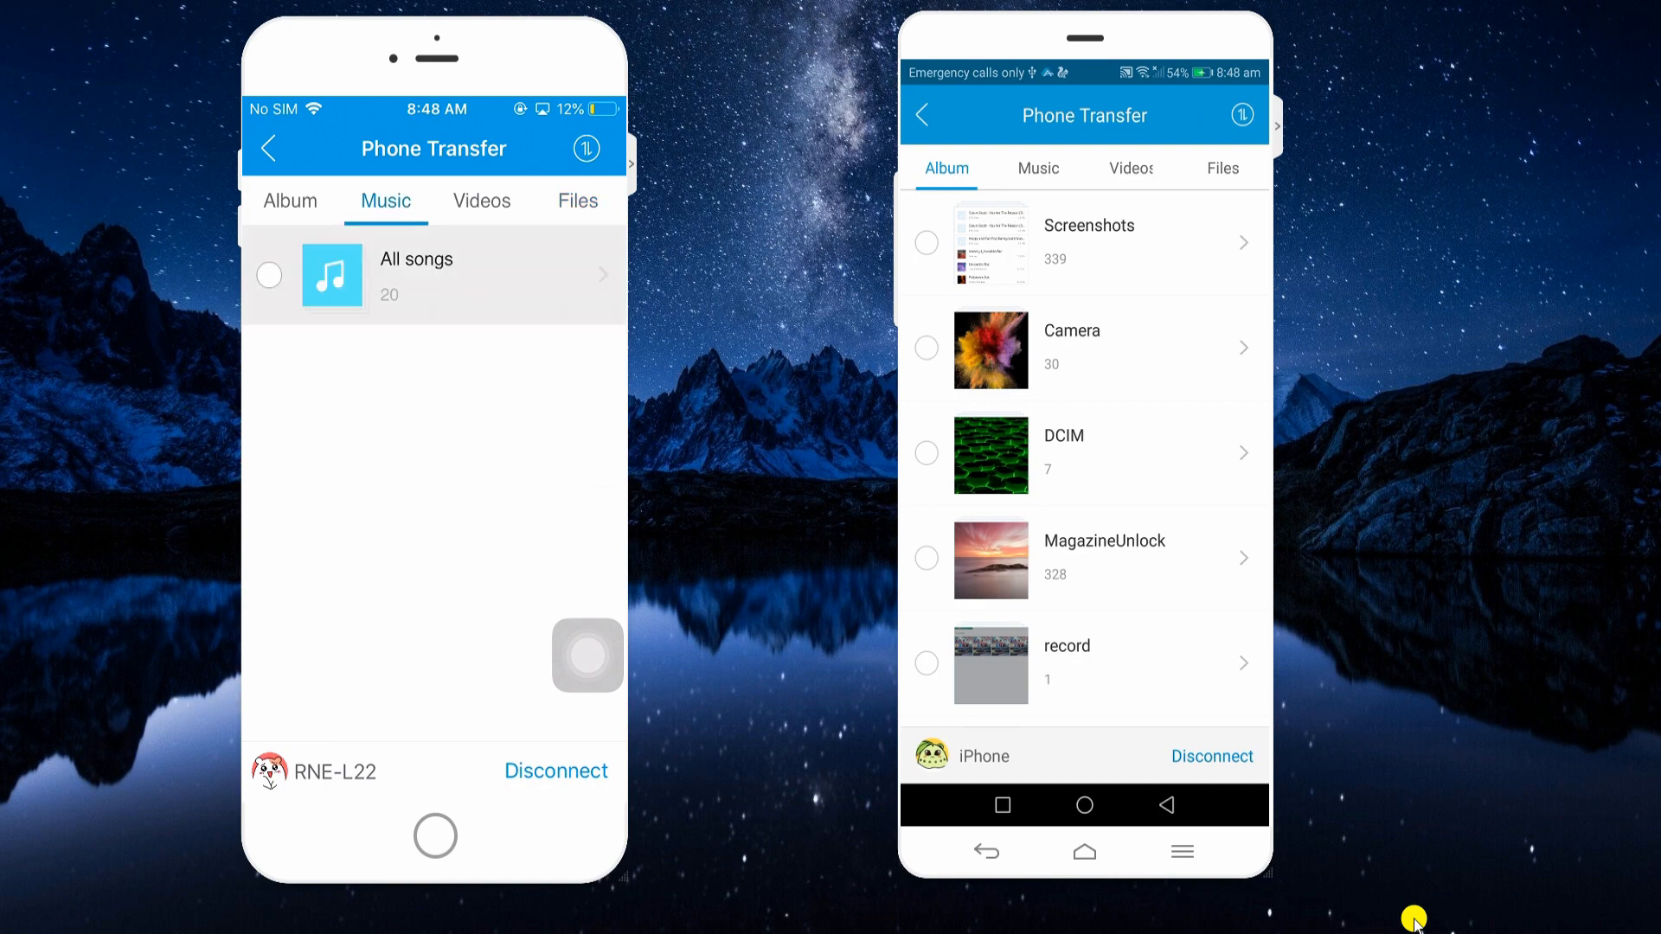
click(434, 275)
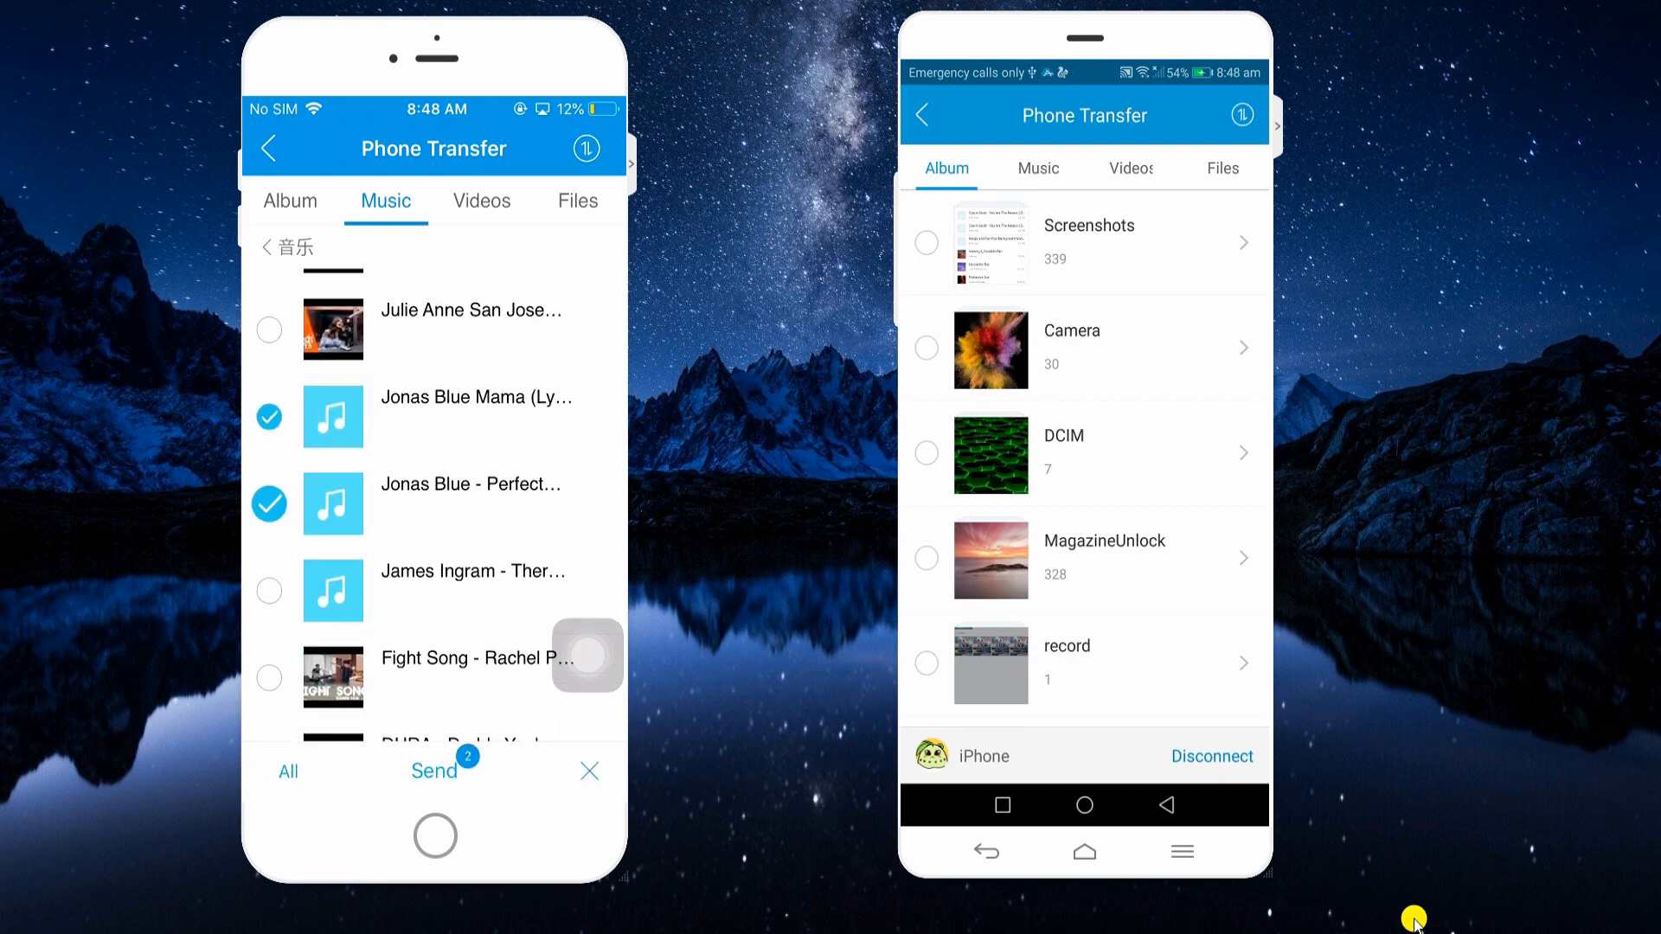
click(268, 590)
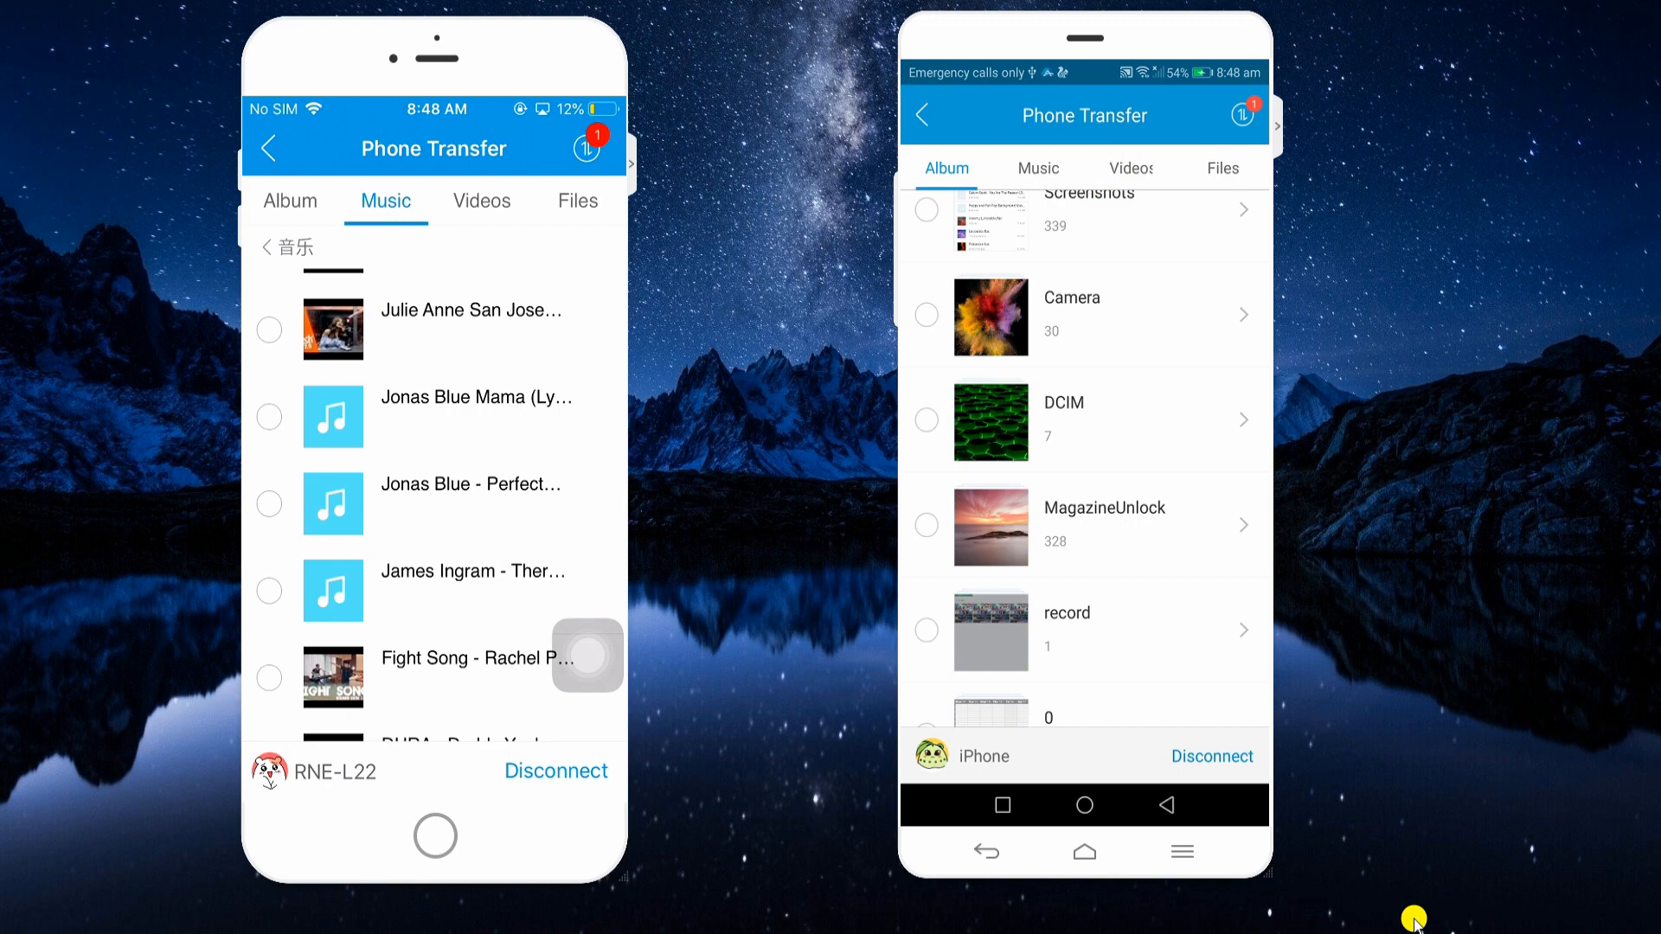
- View the three received mp3 songs in the Android phone's bulk transfer history
click(1248, 116)
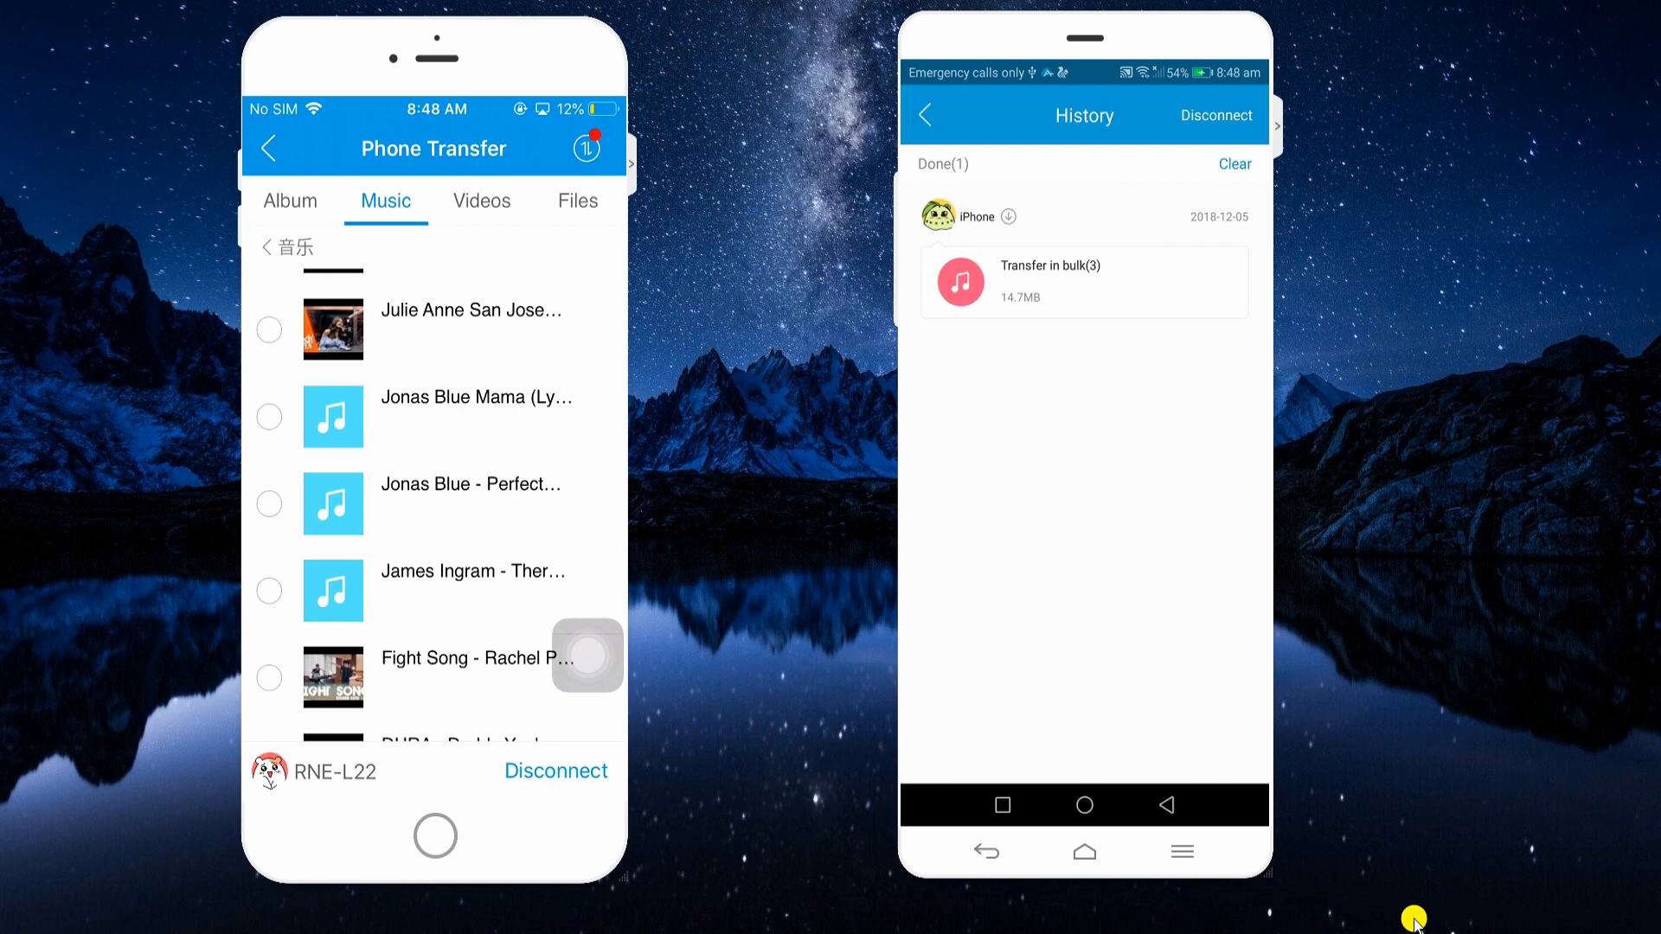
click(1083, 281)
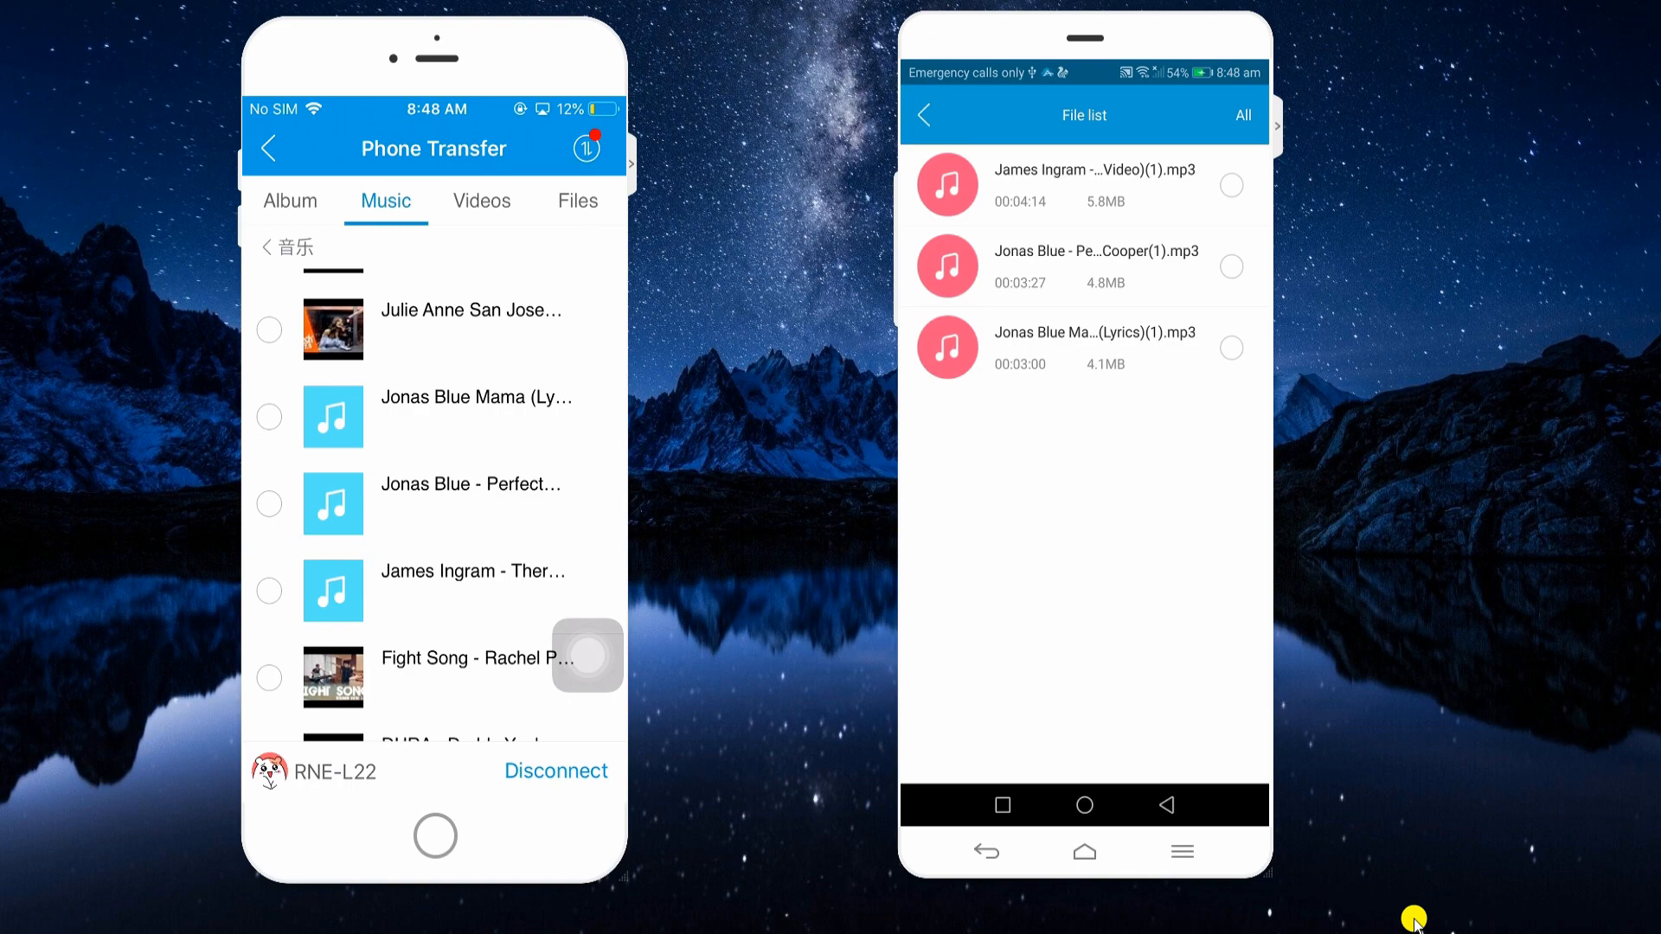
click(922, 116)
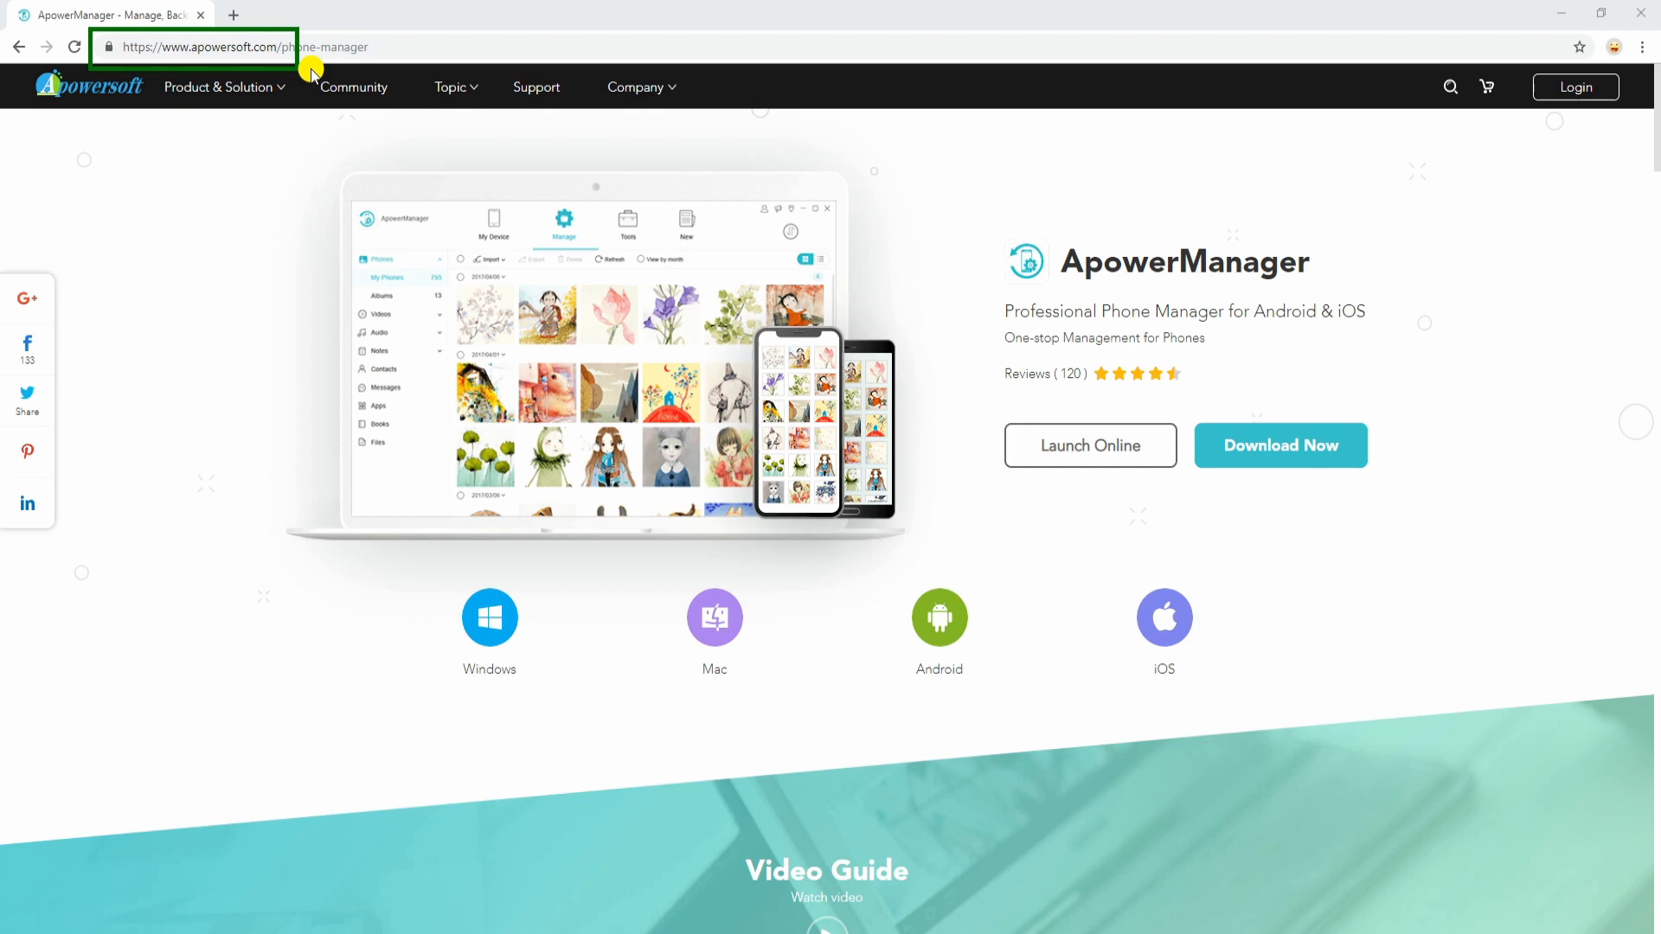
- Download the ApowerManager desktop program from apowersoft.com and minimize Chrome
click(452, 86)
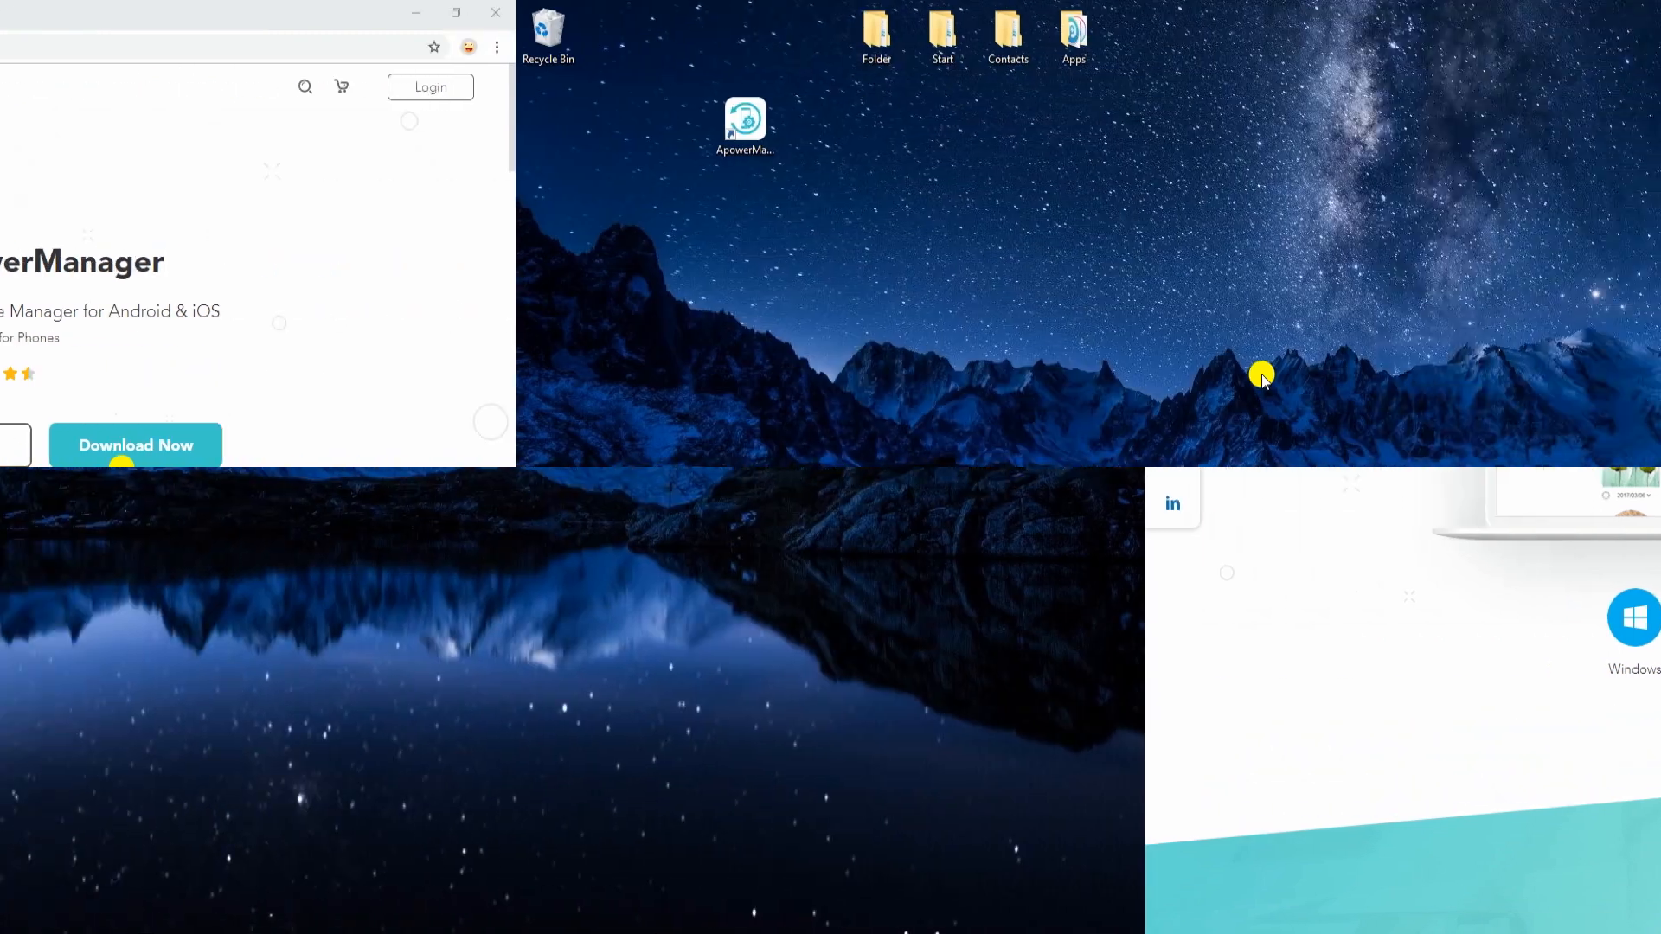
click(493, 13)
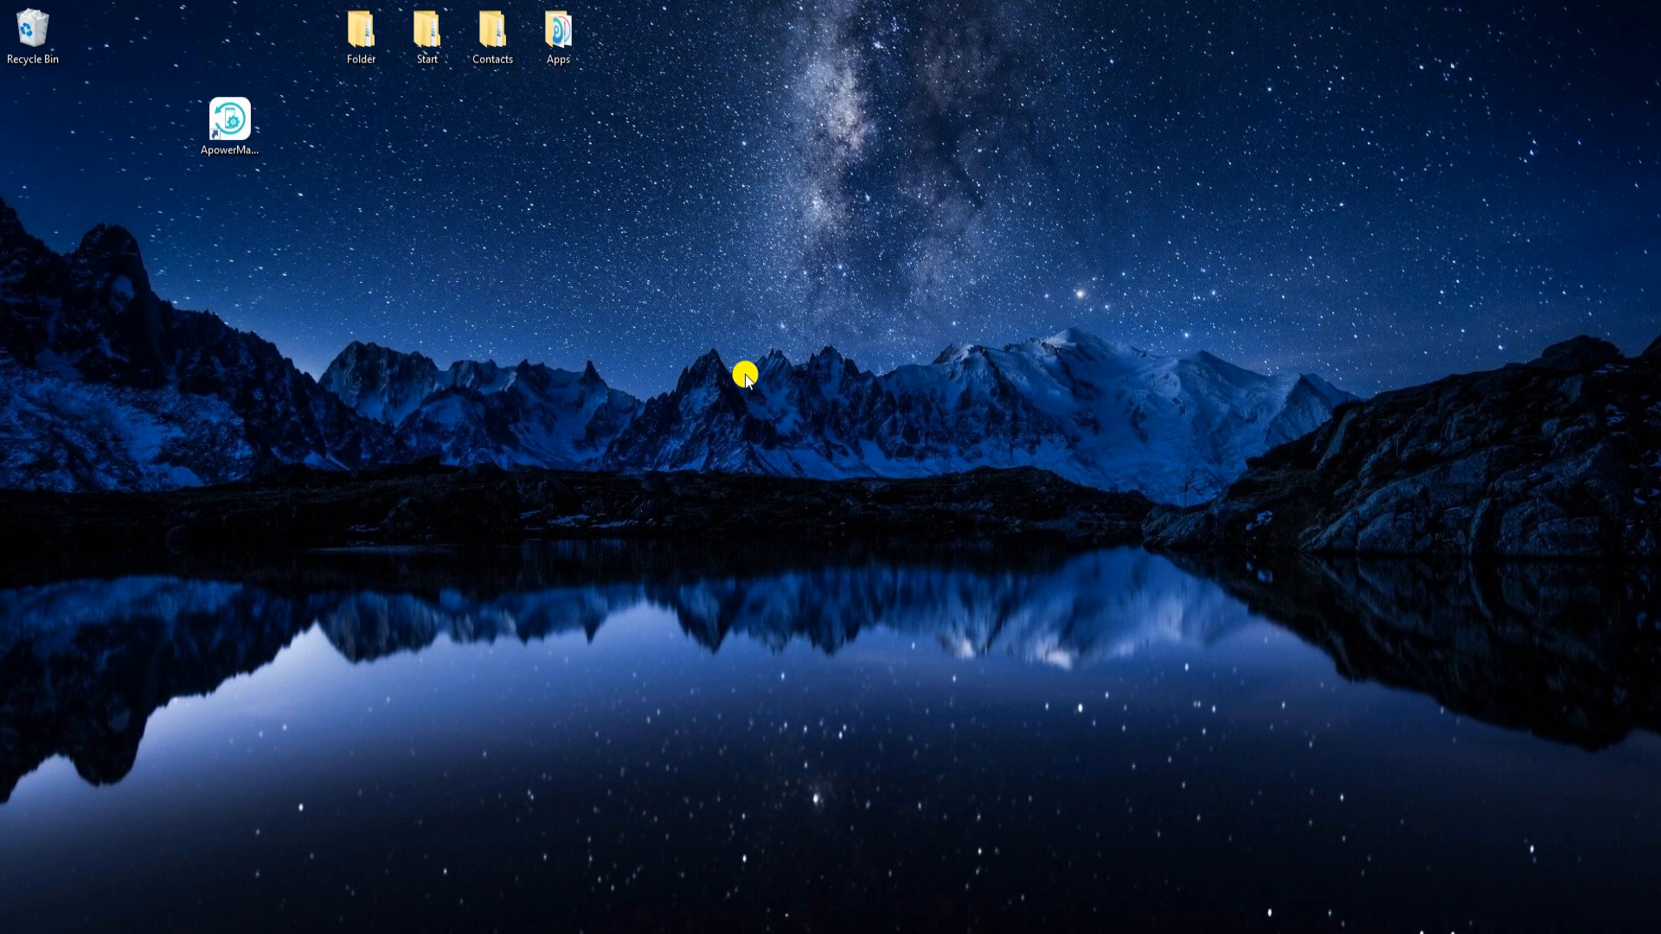
- Launch ApowerManager on the PC and show the connected iPhone SE's device details
double_click(229, 120)
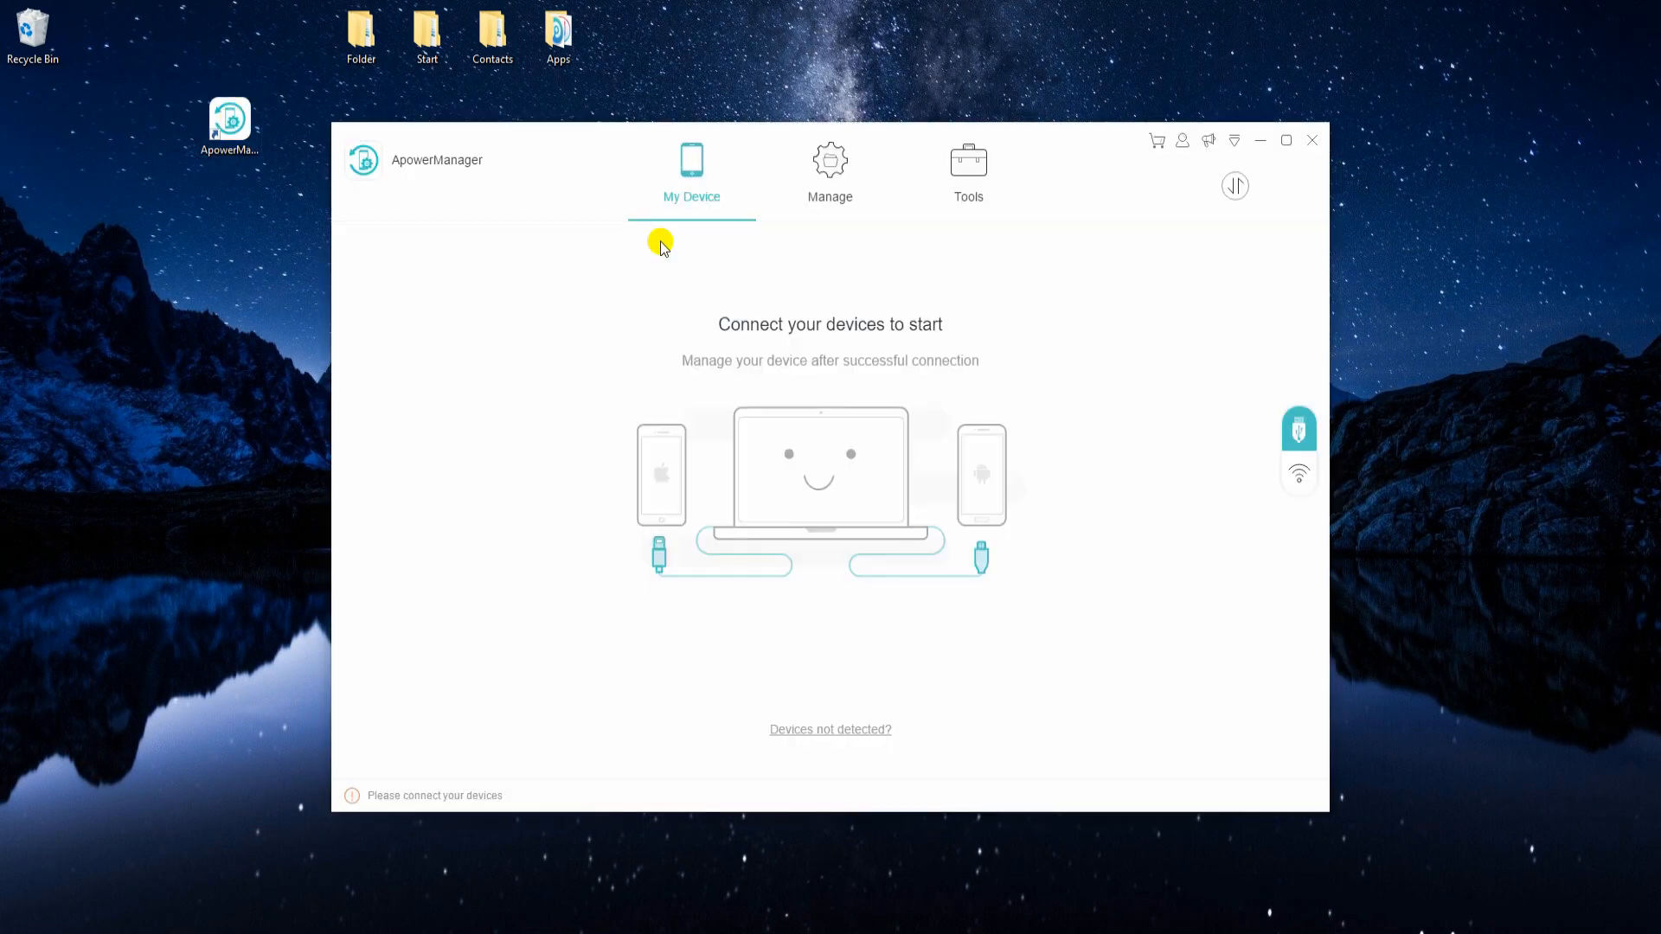
mouse_move(848, 318)
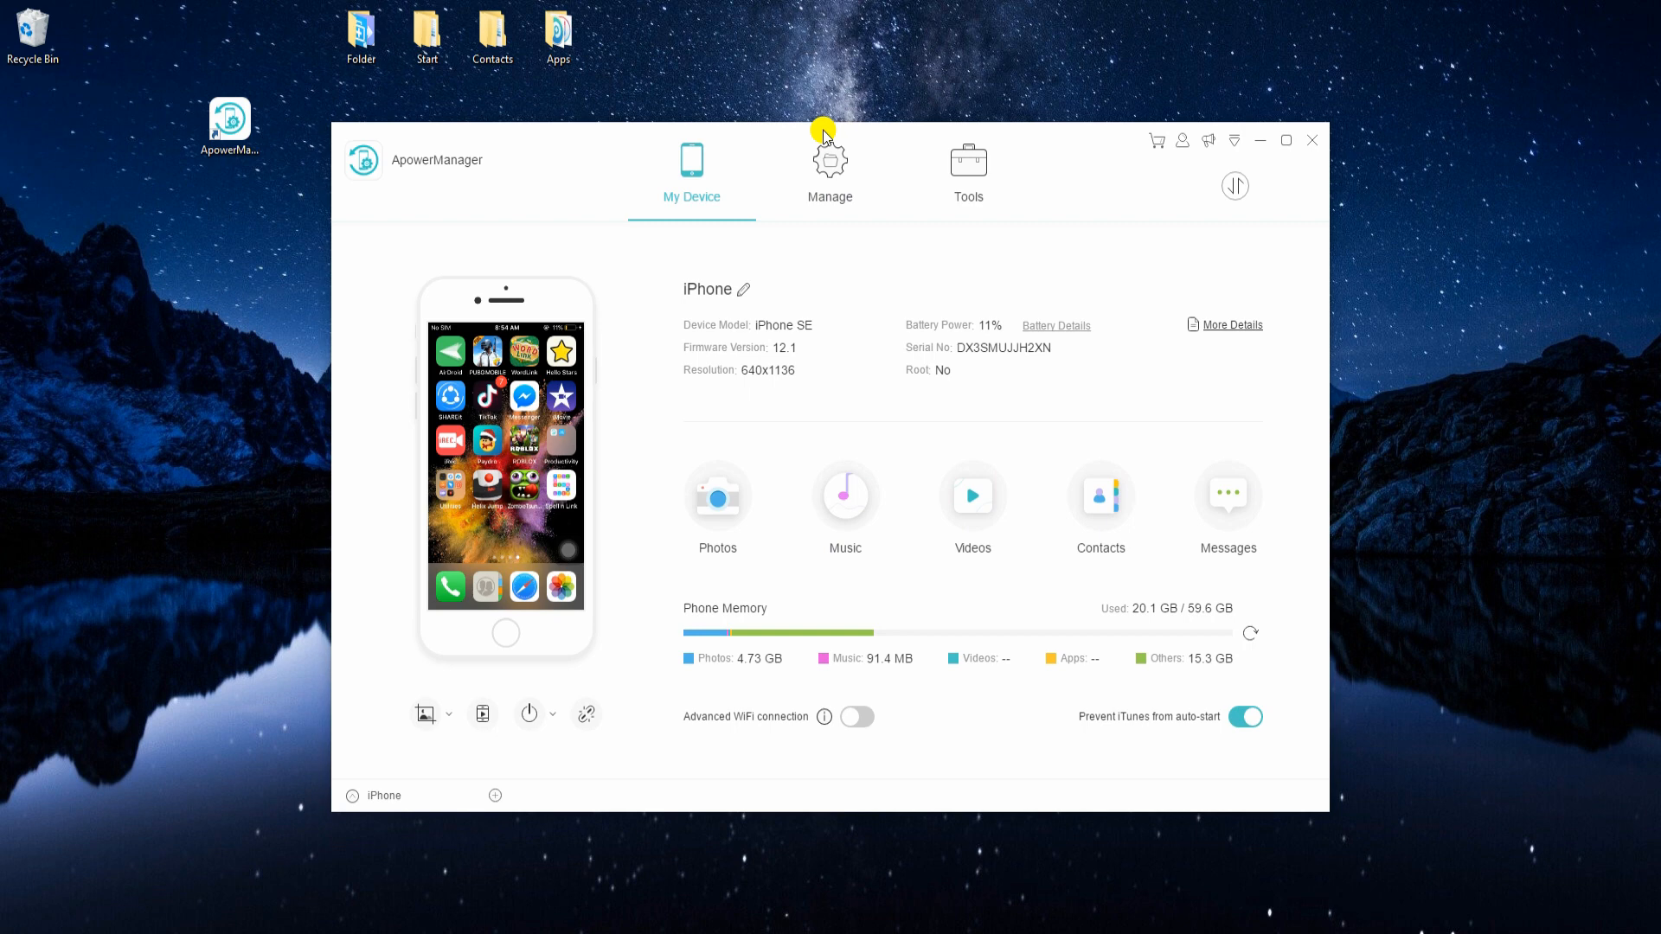
click(405, 754)
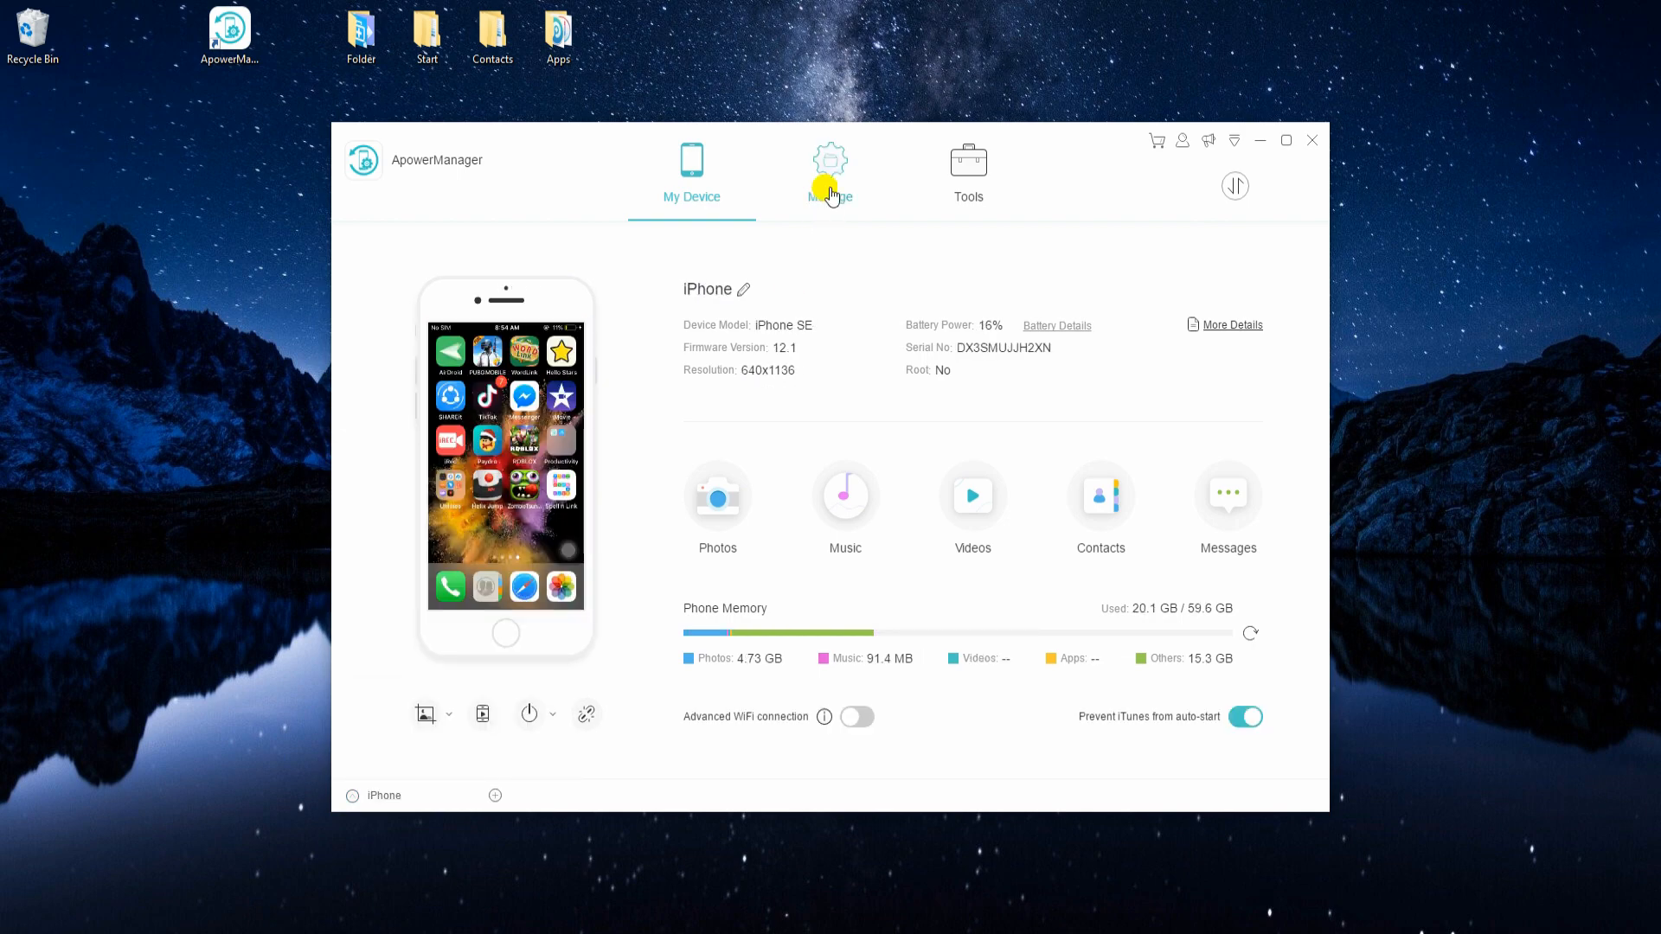
- Export the selected iPhone songs from Manage > Music to Desktop\iphone files
click(829, 169)
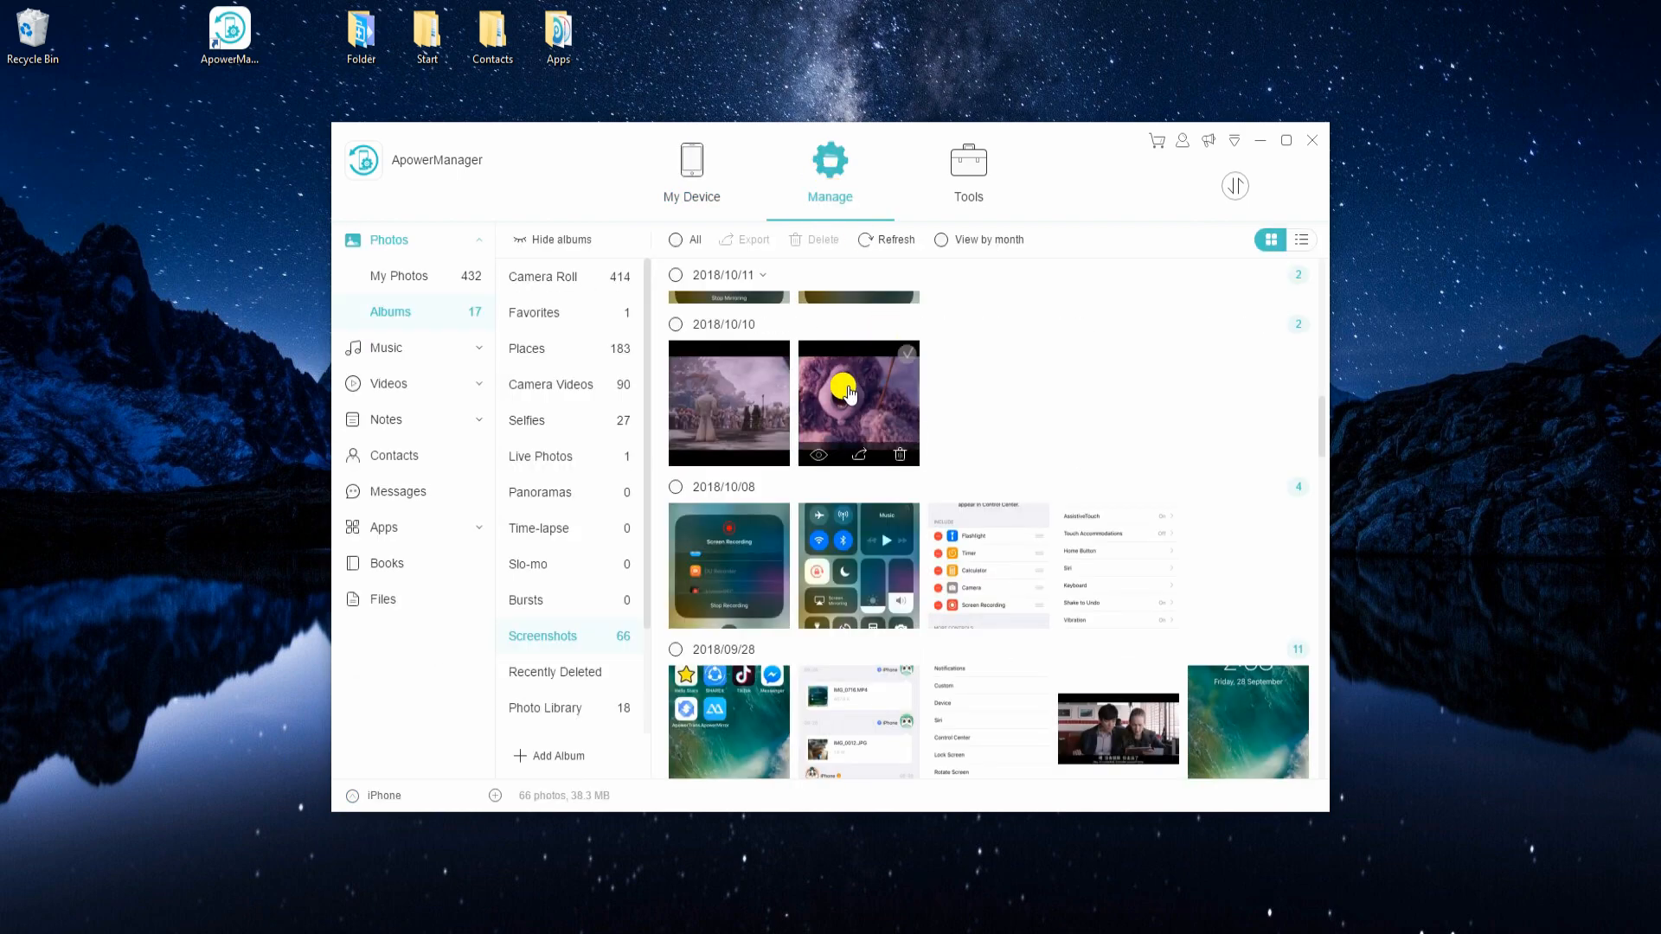
mouse_move(885, 412)
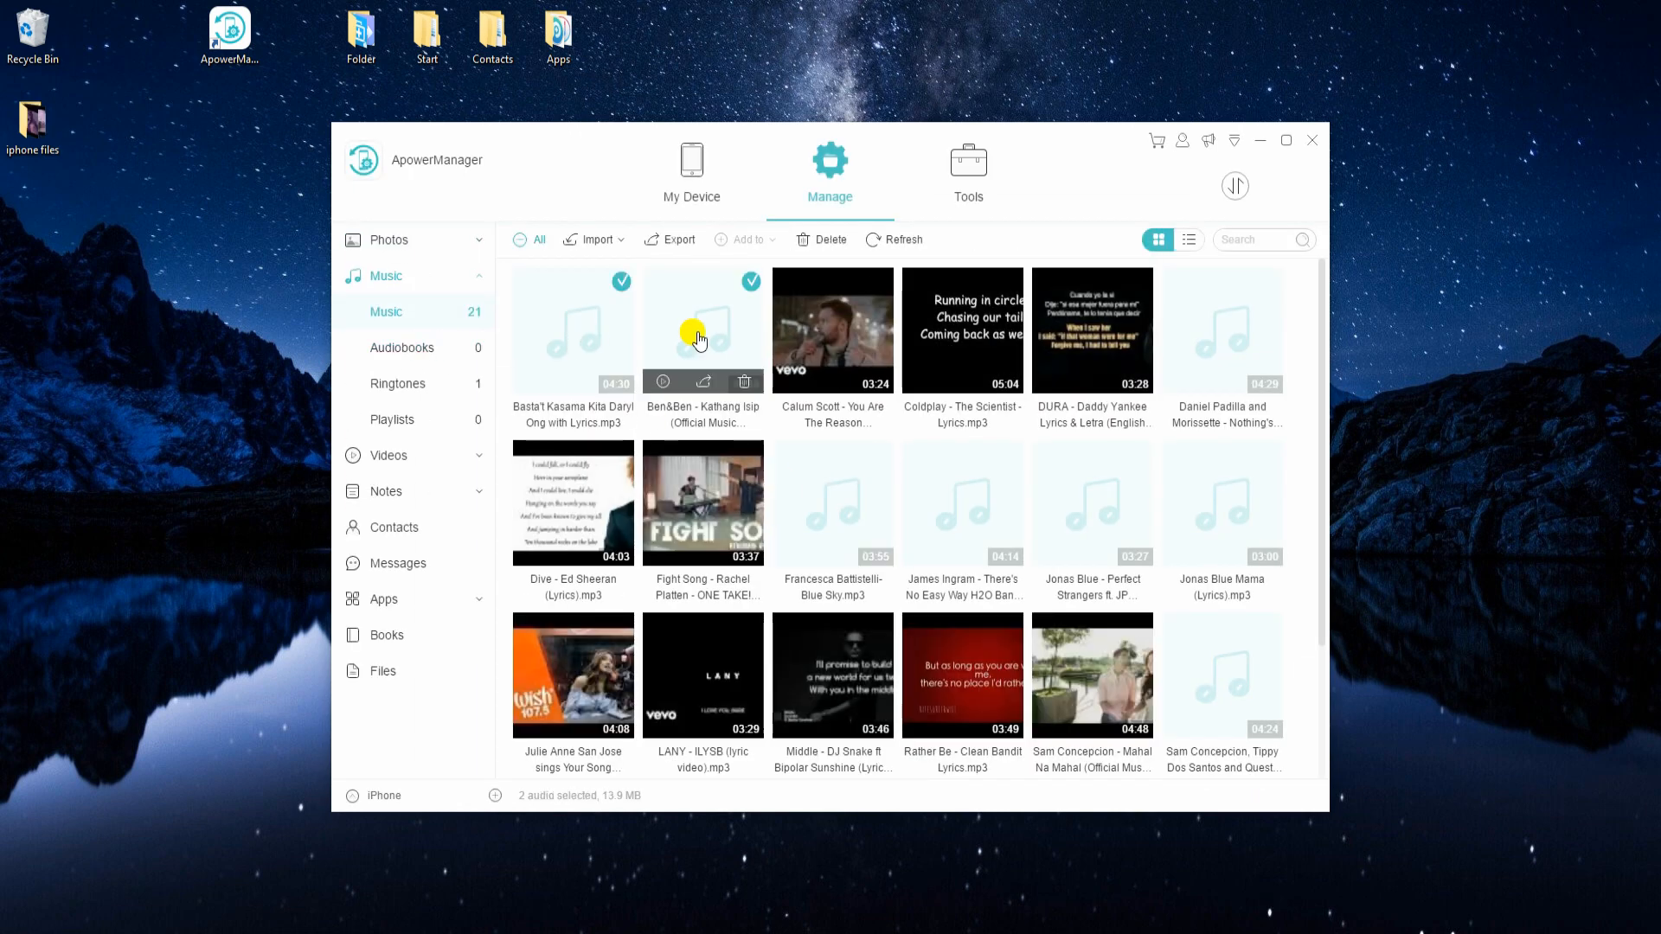
click(670, 239)
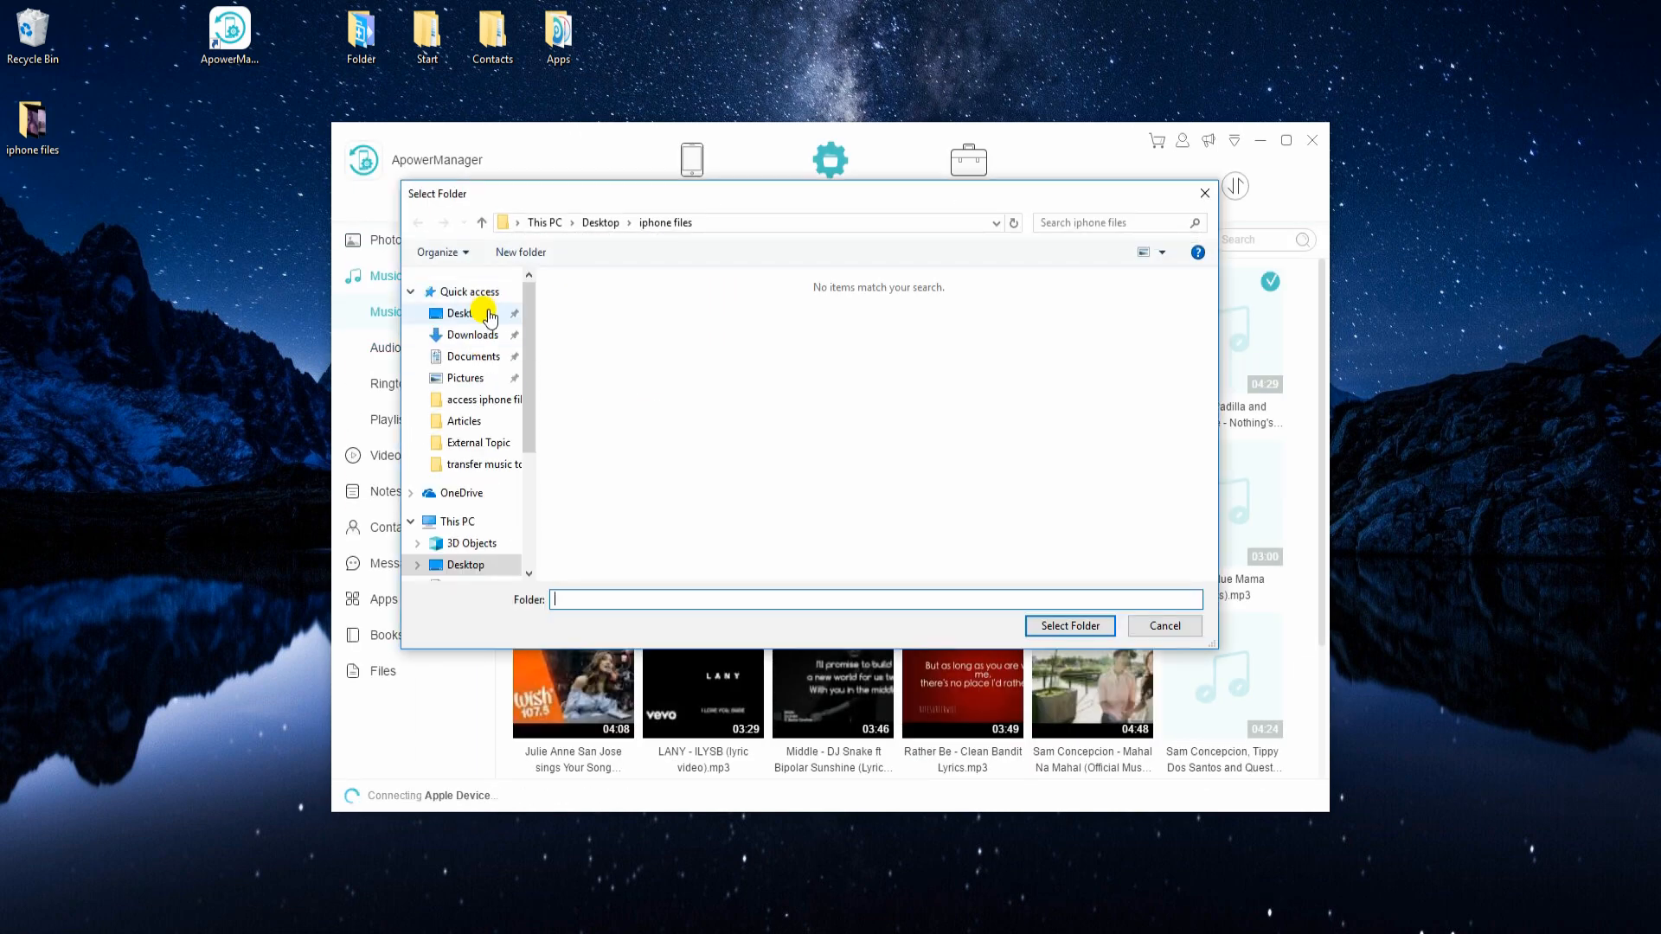
click(1163, 627)
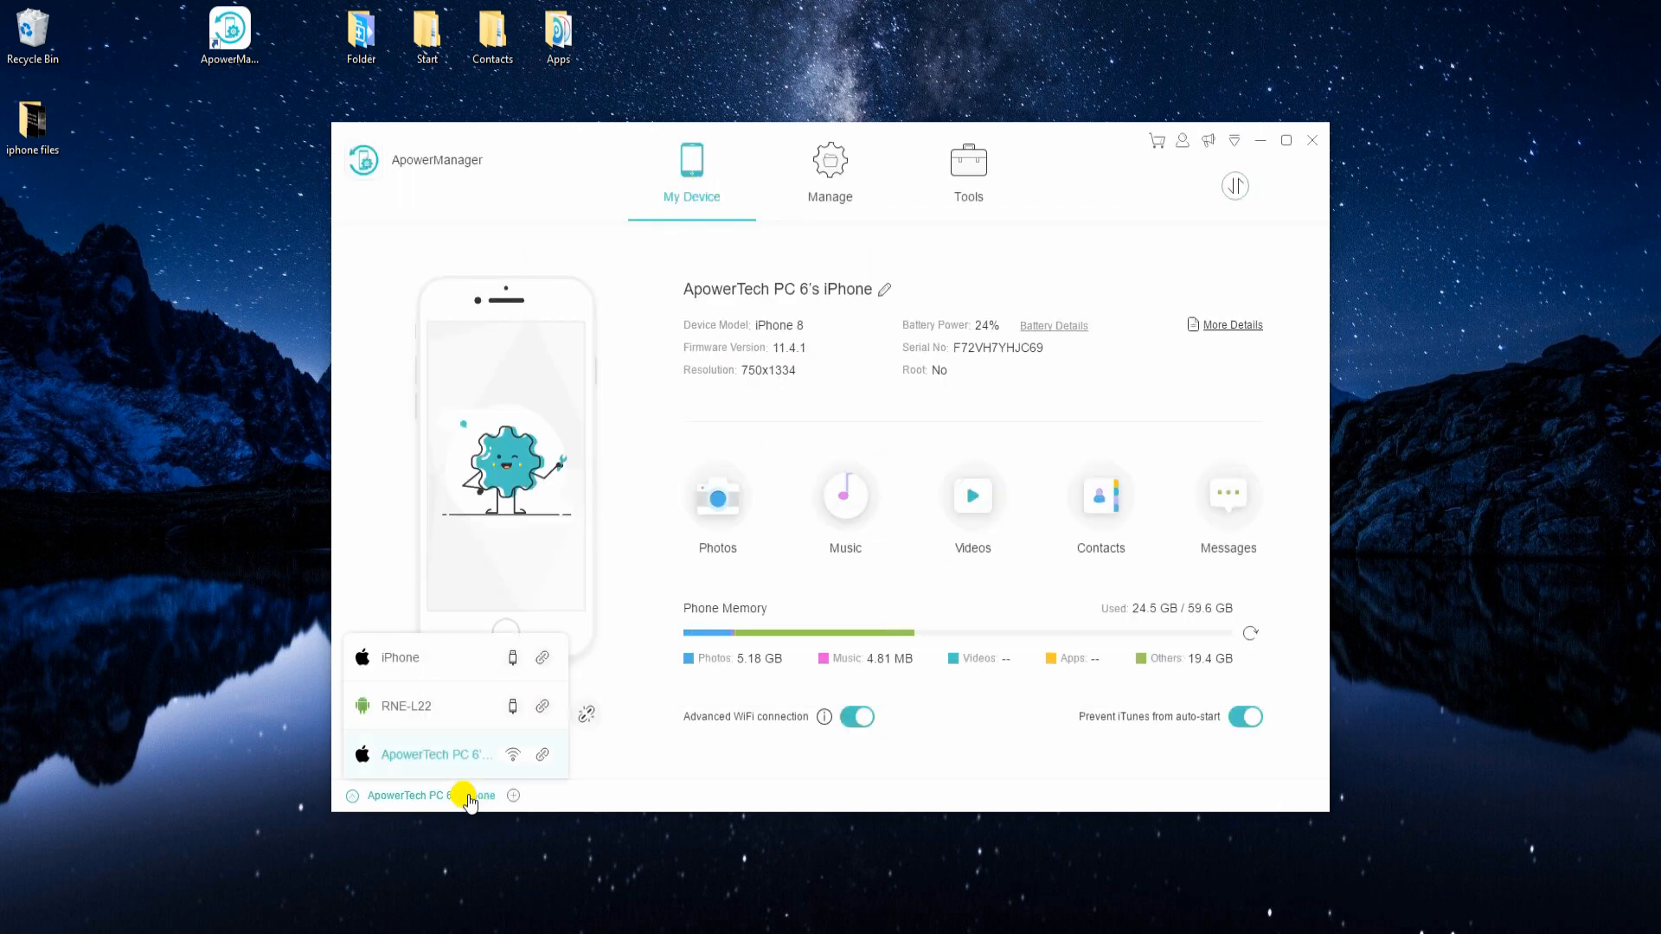
mouse_move(454, 709)
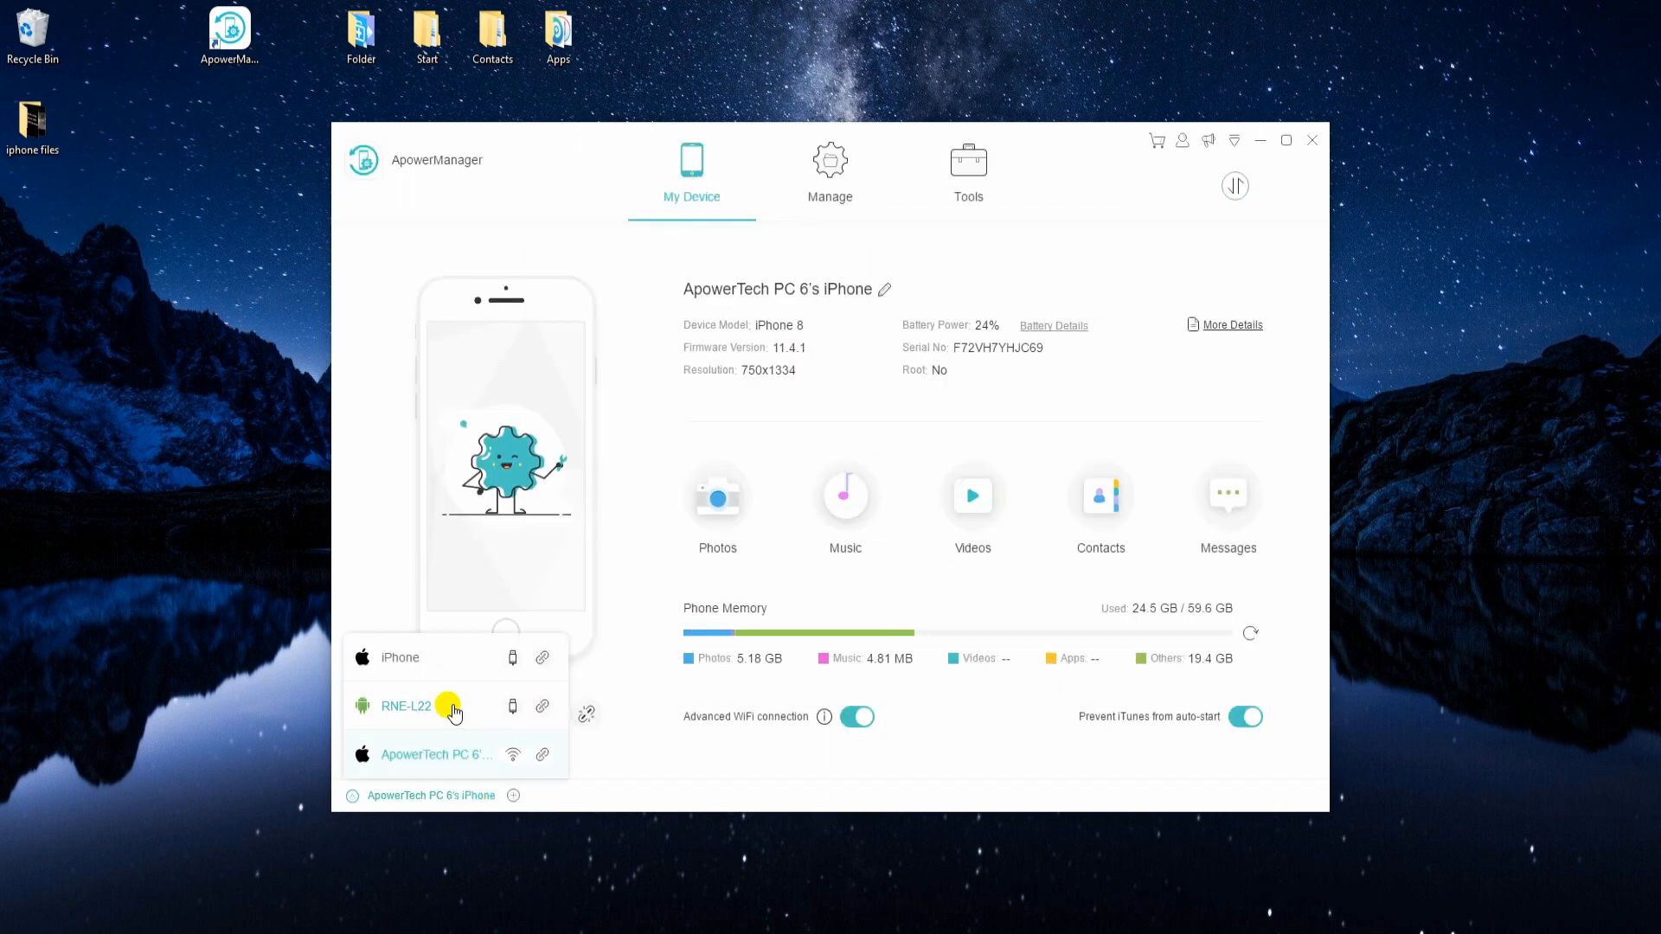
- Switch to the RNE-L22 phone and import the songs from the iphone files folder
click(405, 706)
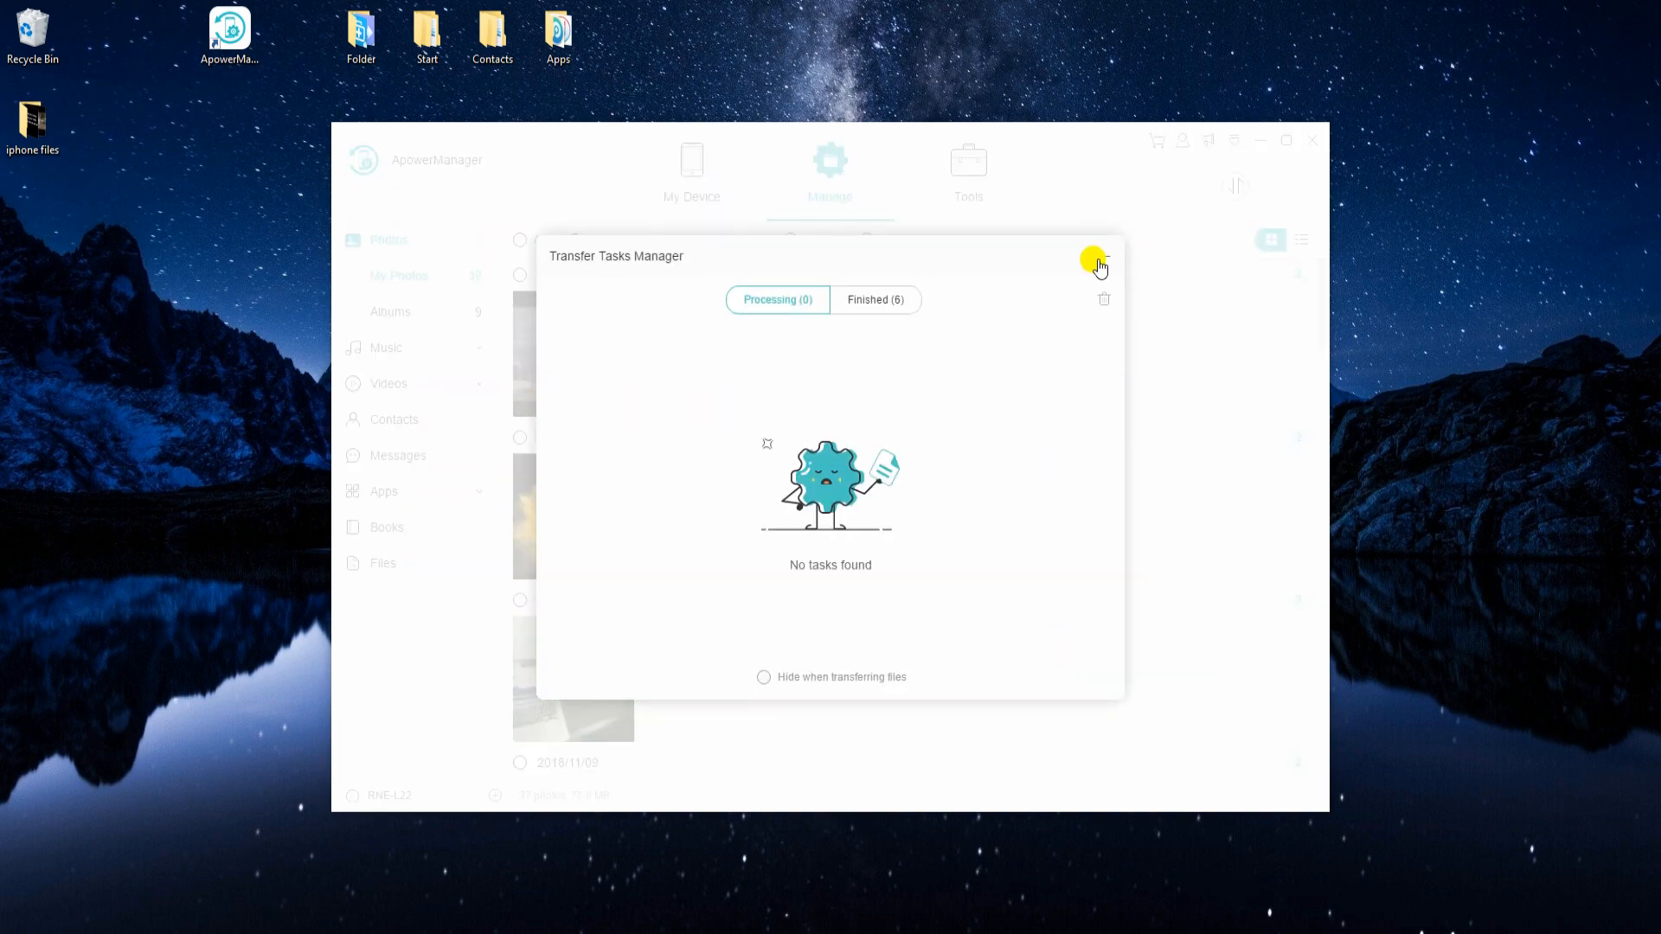
click(1100, 263)
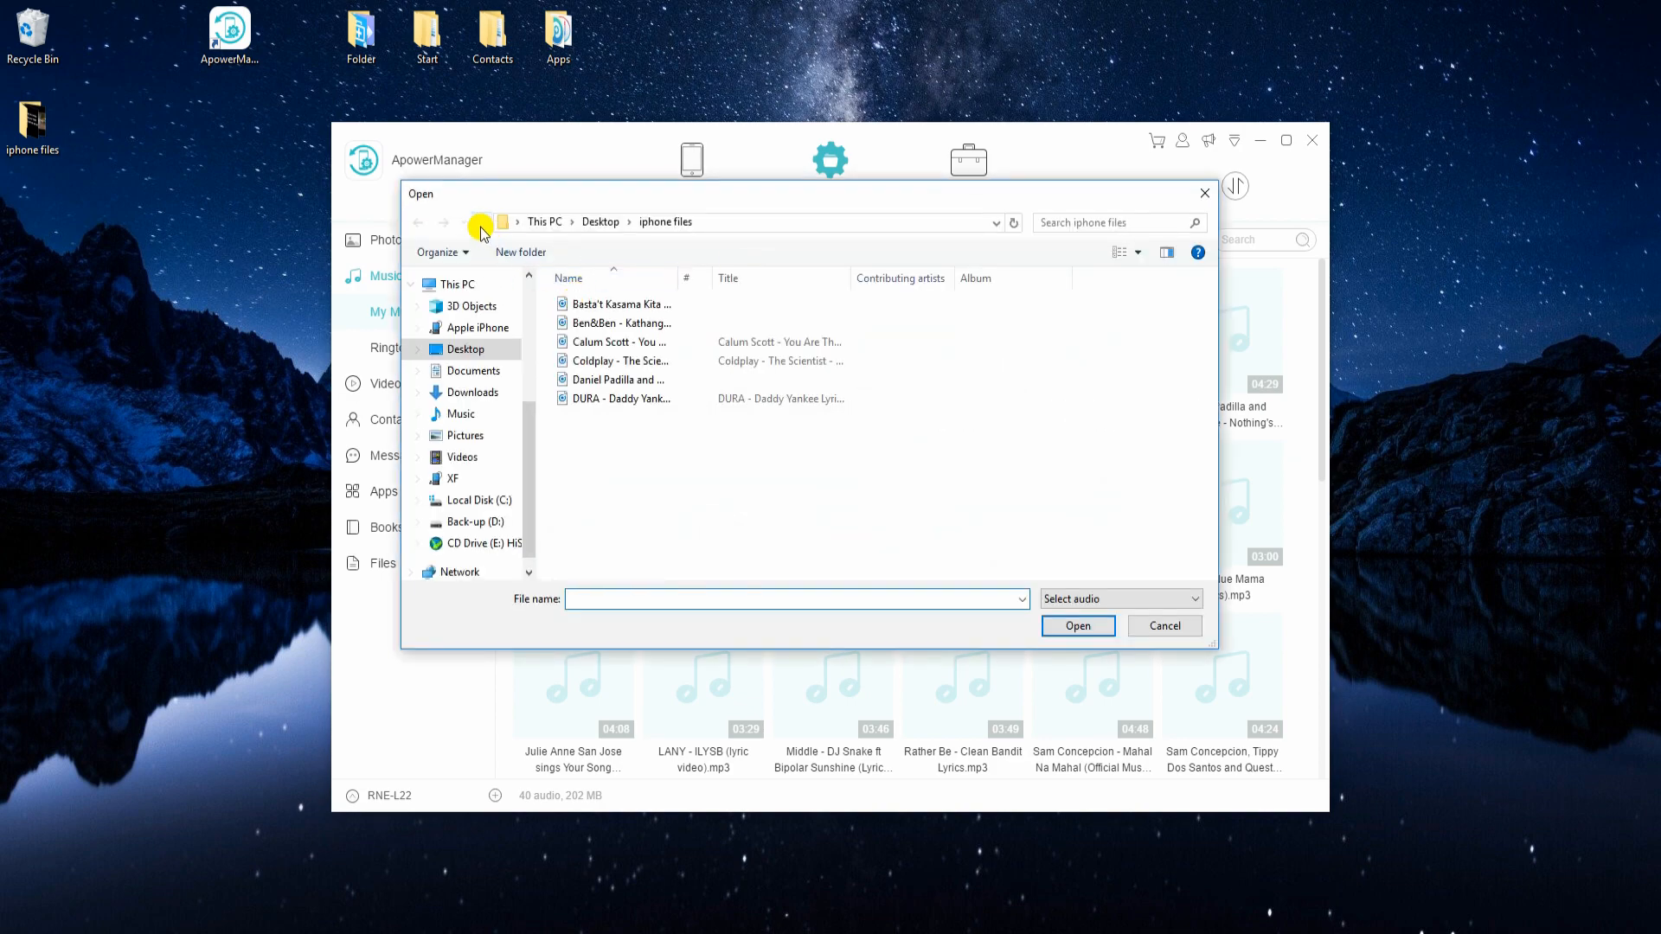
click(1077, 624)
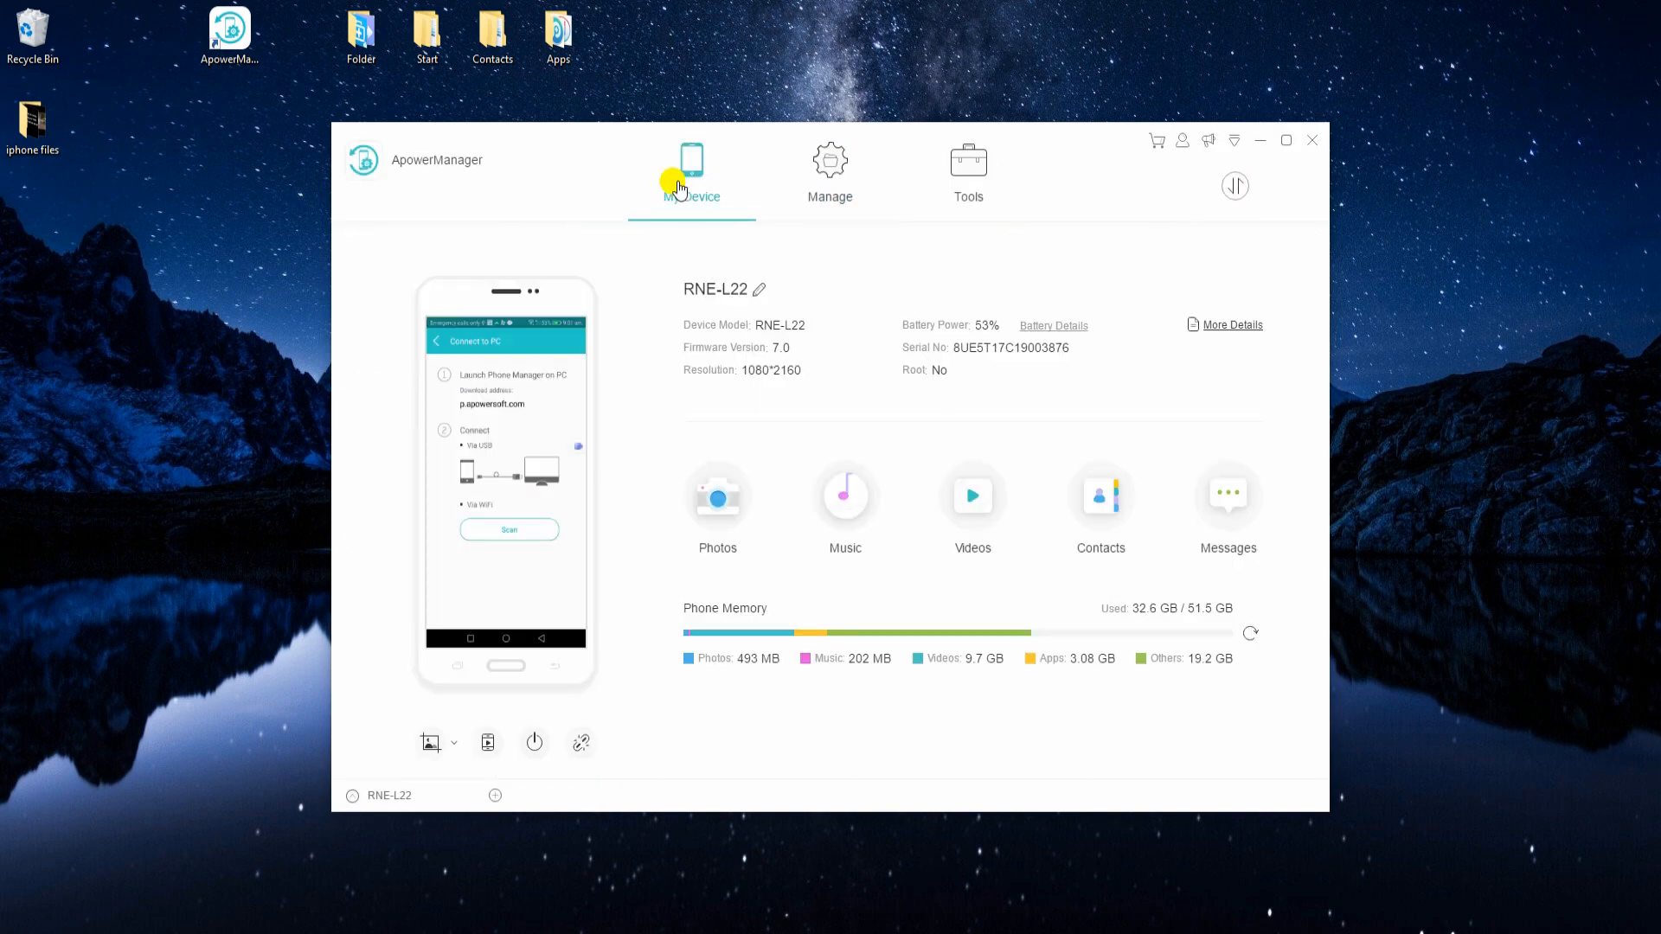
- Check the iPhone's music library, then return to the iPhone SE's My Device overview
click(829, 169)
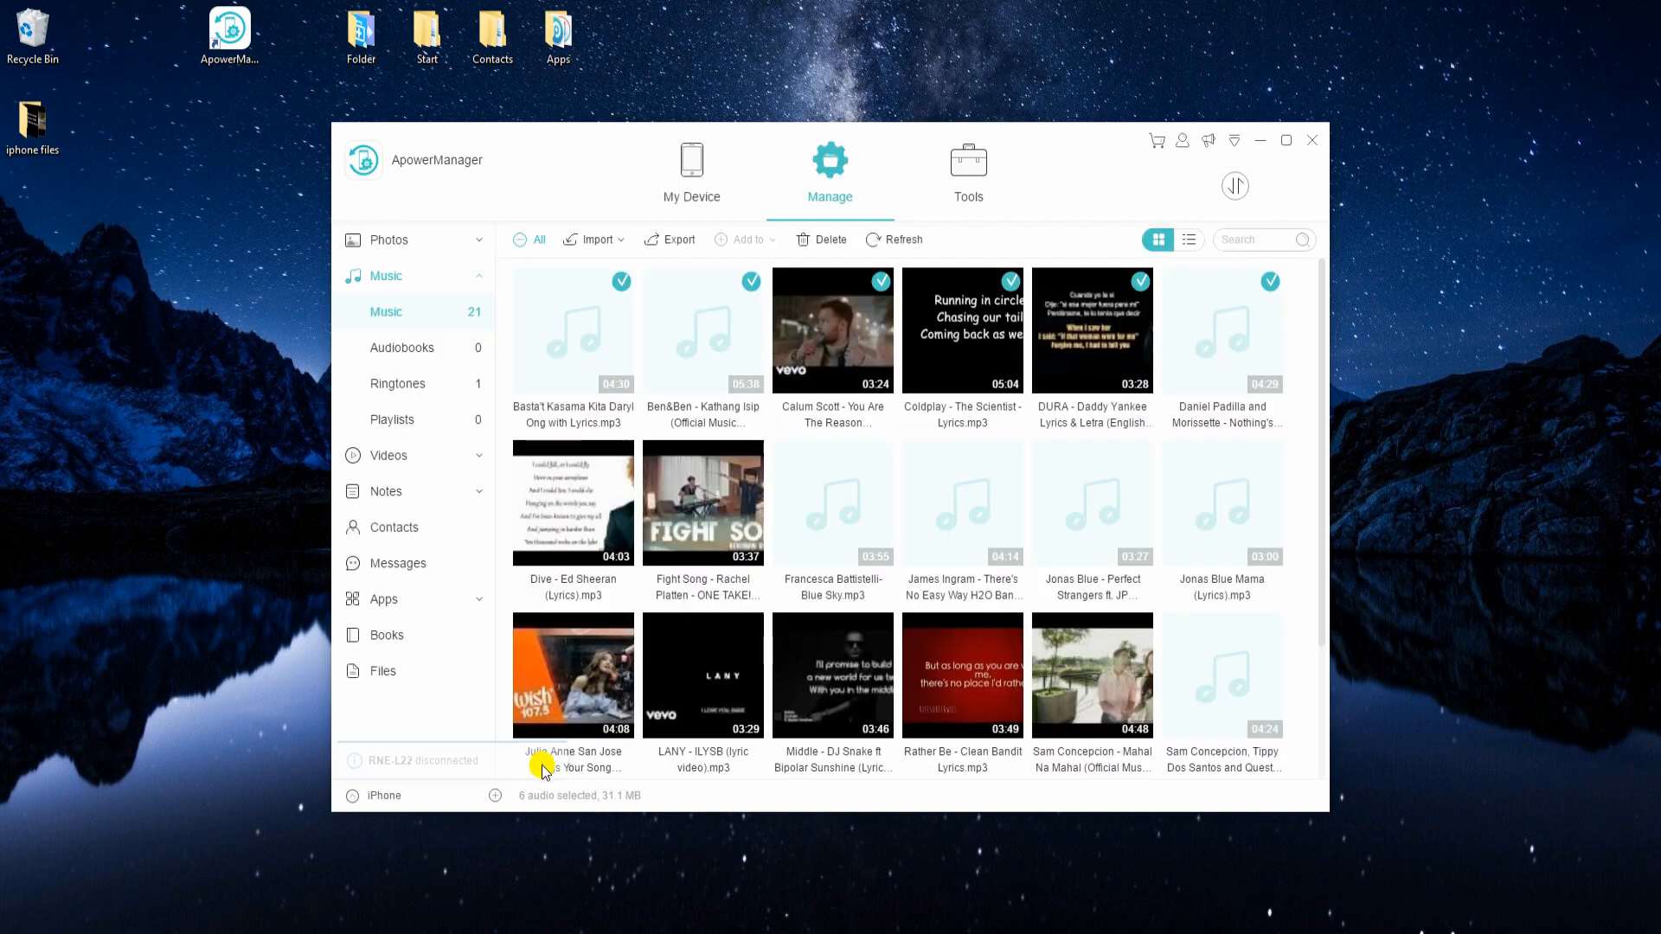
click(691, 169)
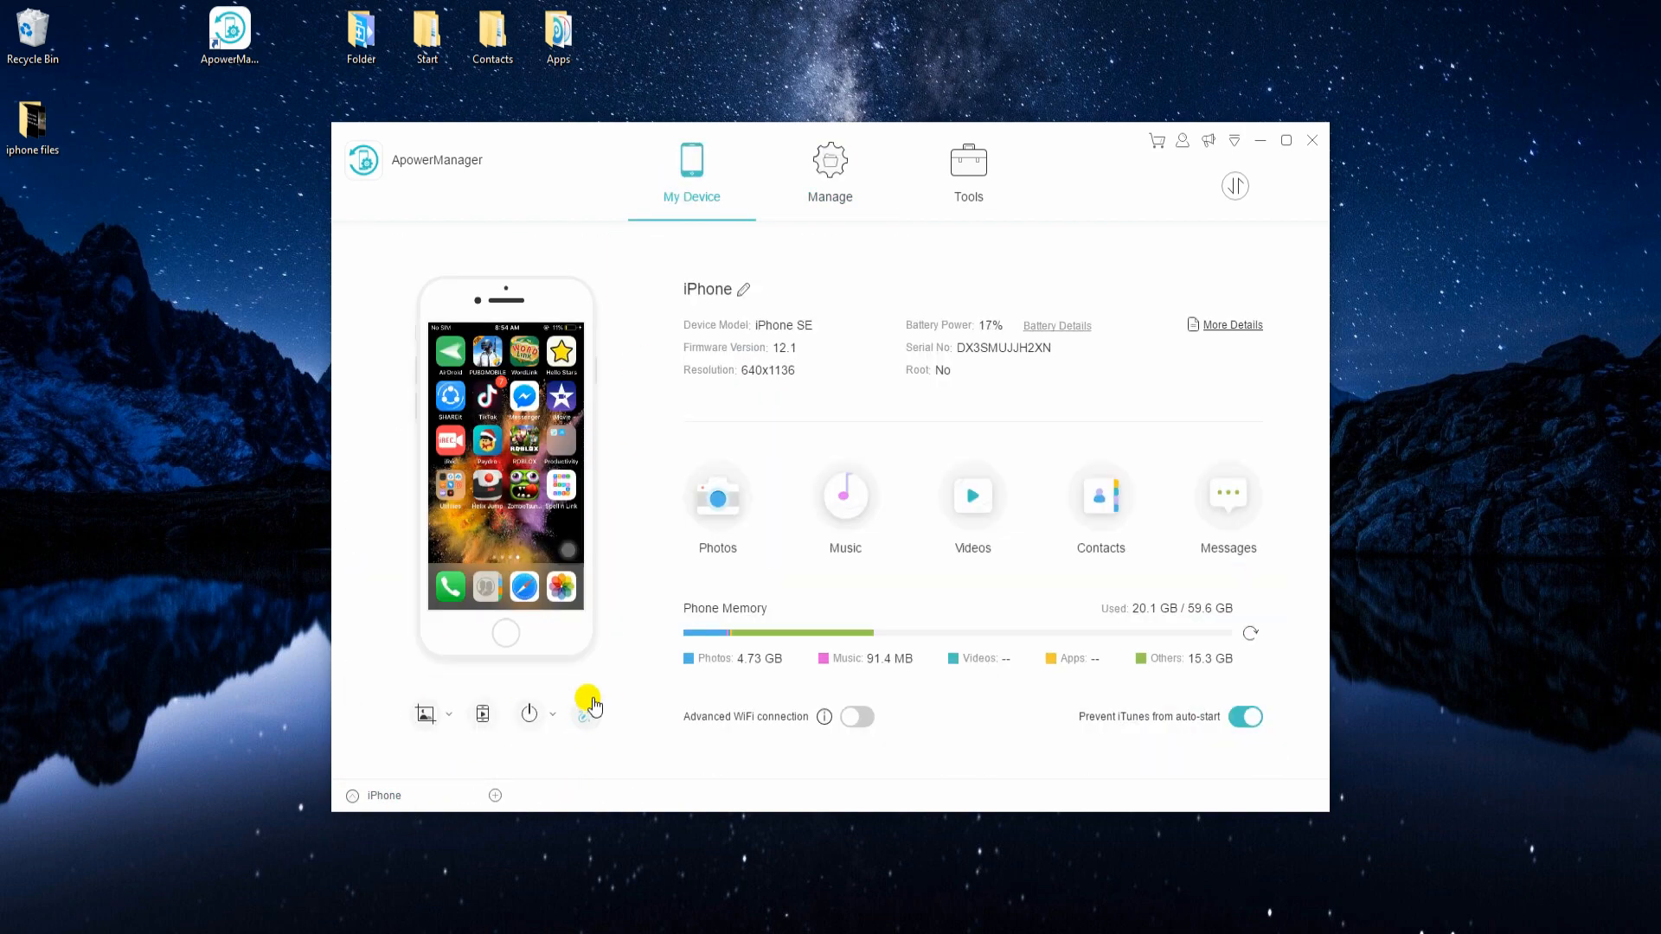